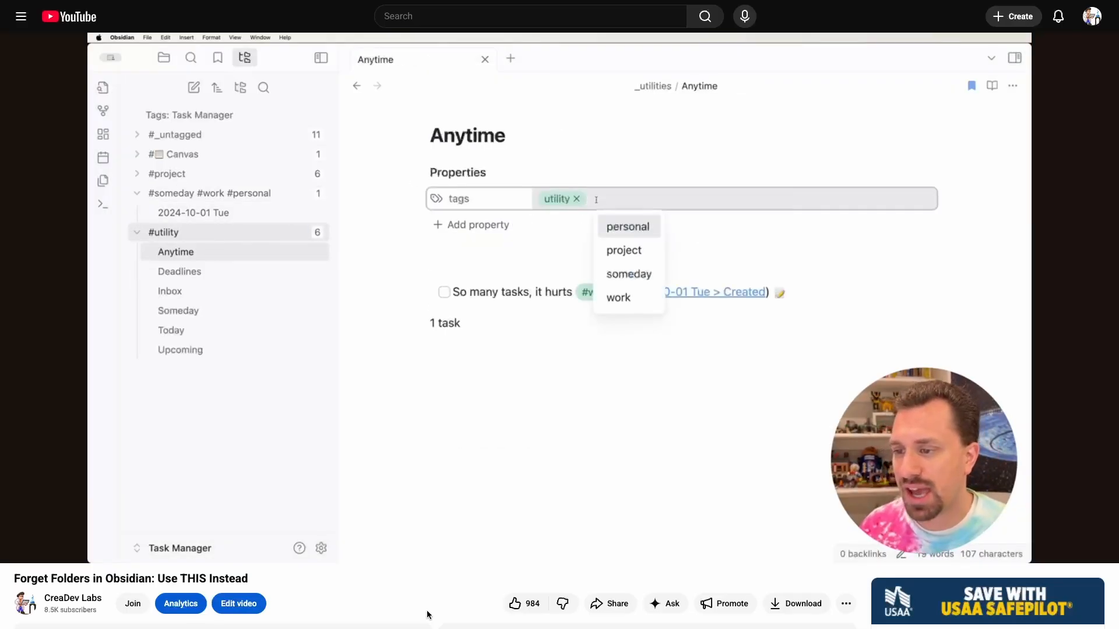
# - Close Settings, show the bookmarks, and open 'I Finally Figured Out Folders in Obsidian'
pyautogui.click(623, 250)
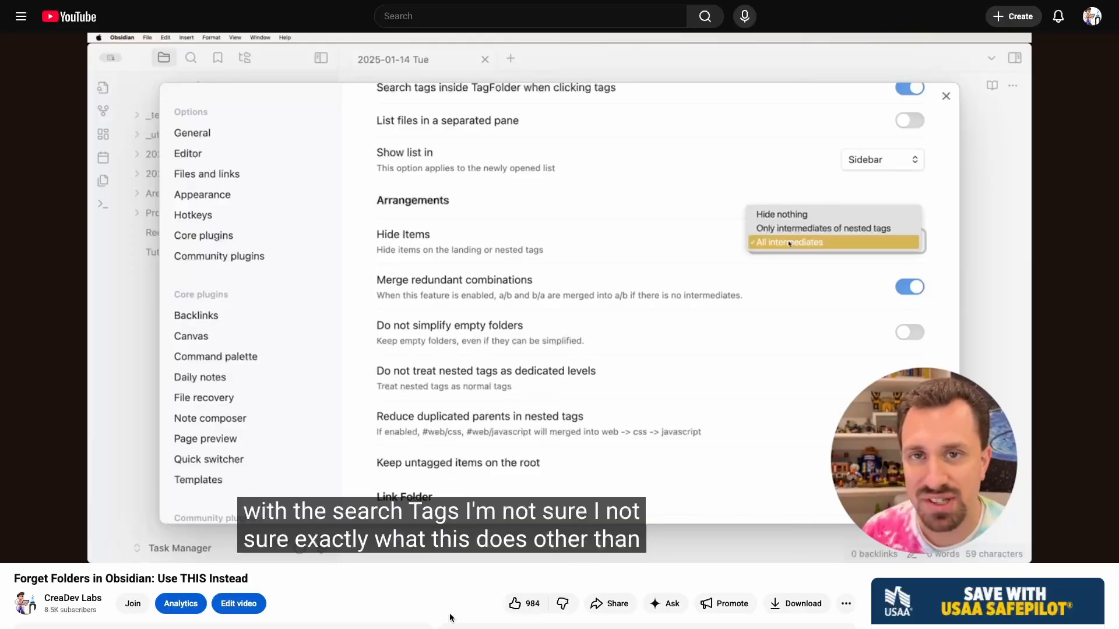
pyautogui.click(788, 241)
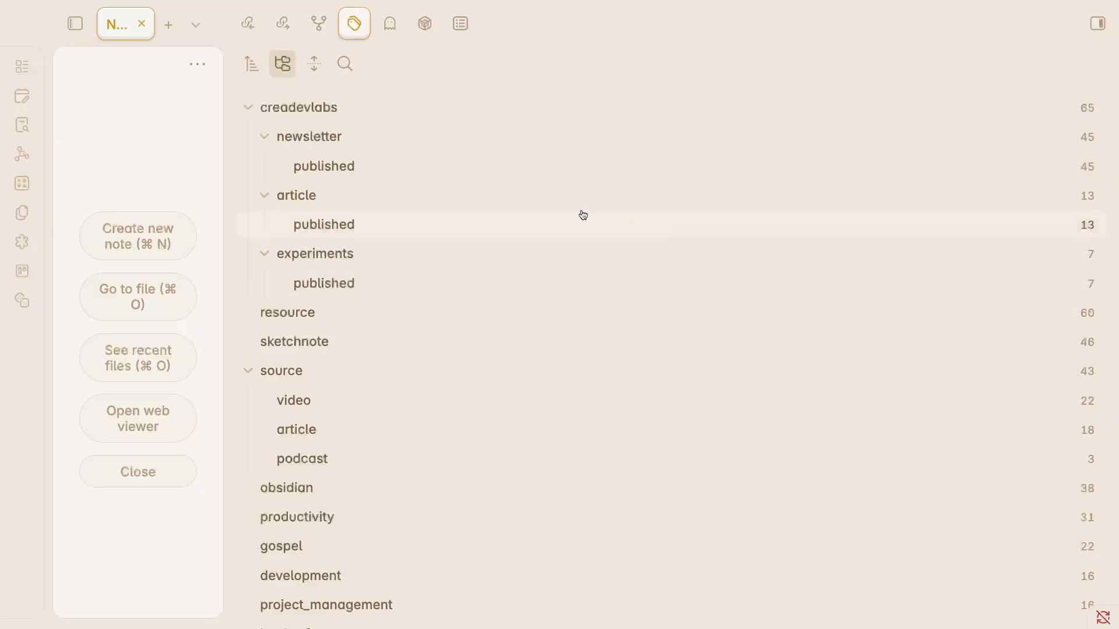
pyautogui.moveTo(700, 496)
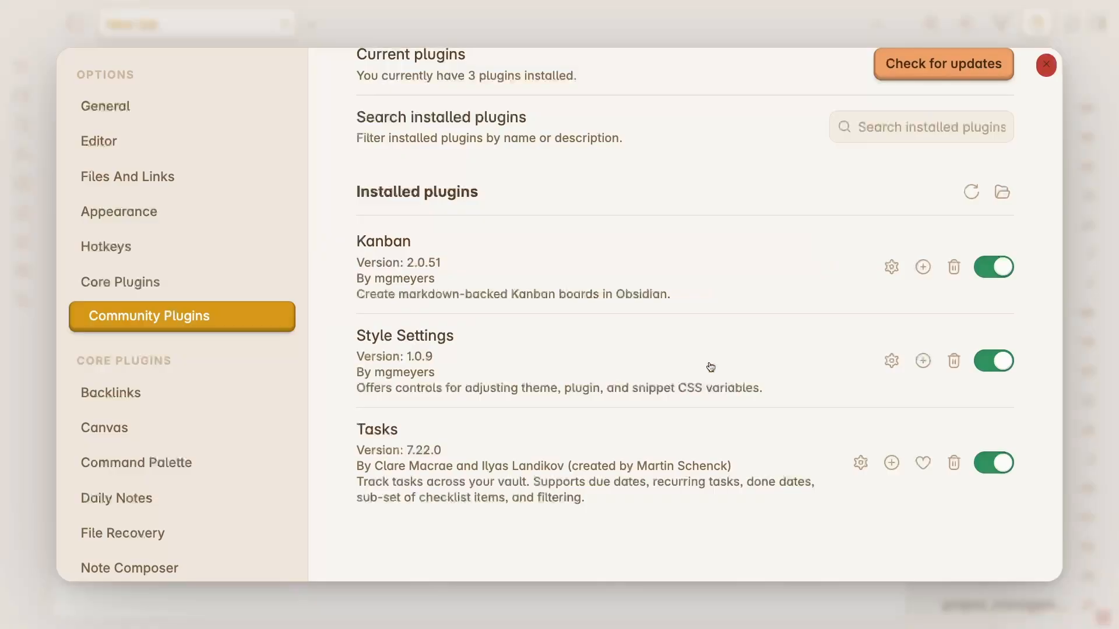
pyautogui.click(1046, 65)
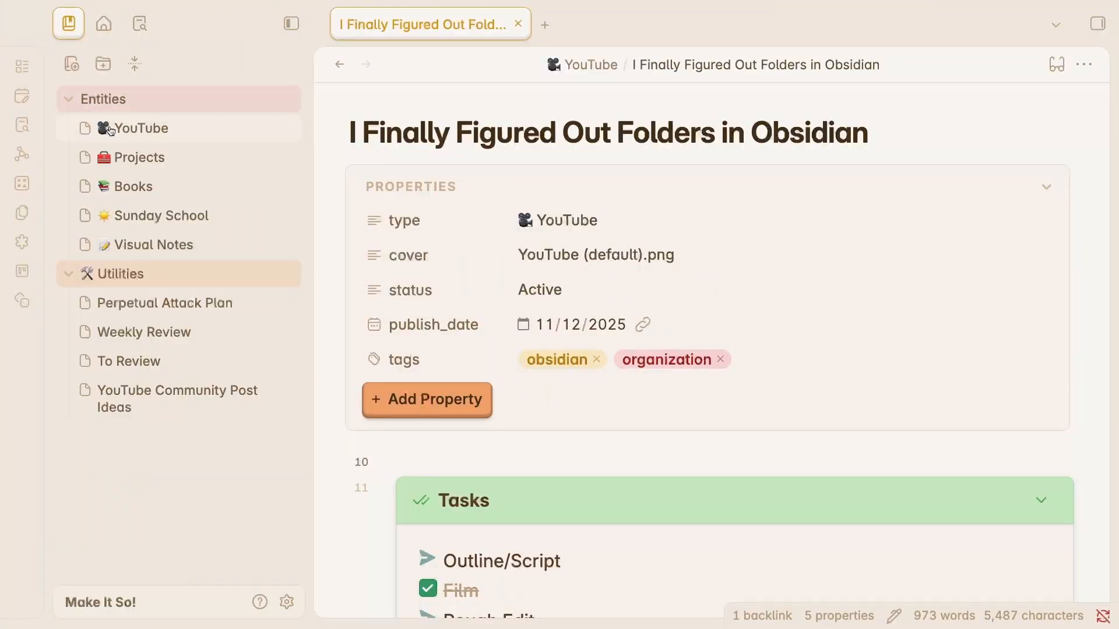
pyautogui.moveTo(283, 133)
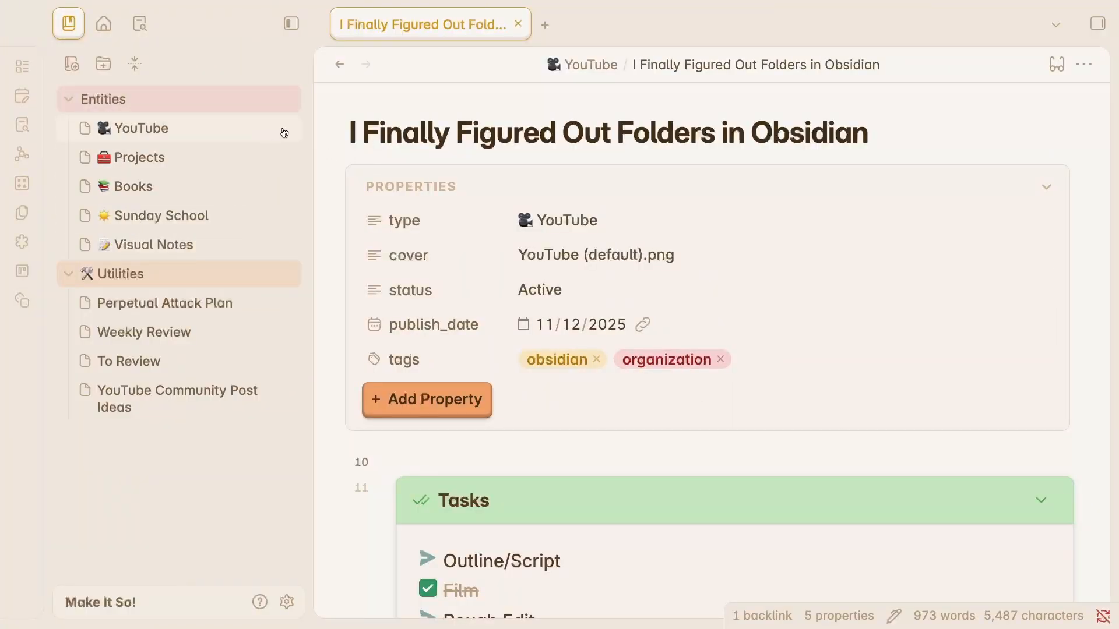
# - Open the Books bookmark and scroll down through the book gallery
pyautogui.click(128, 187)
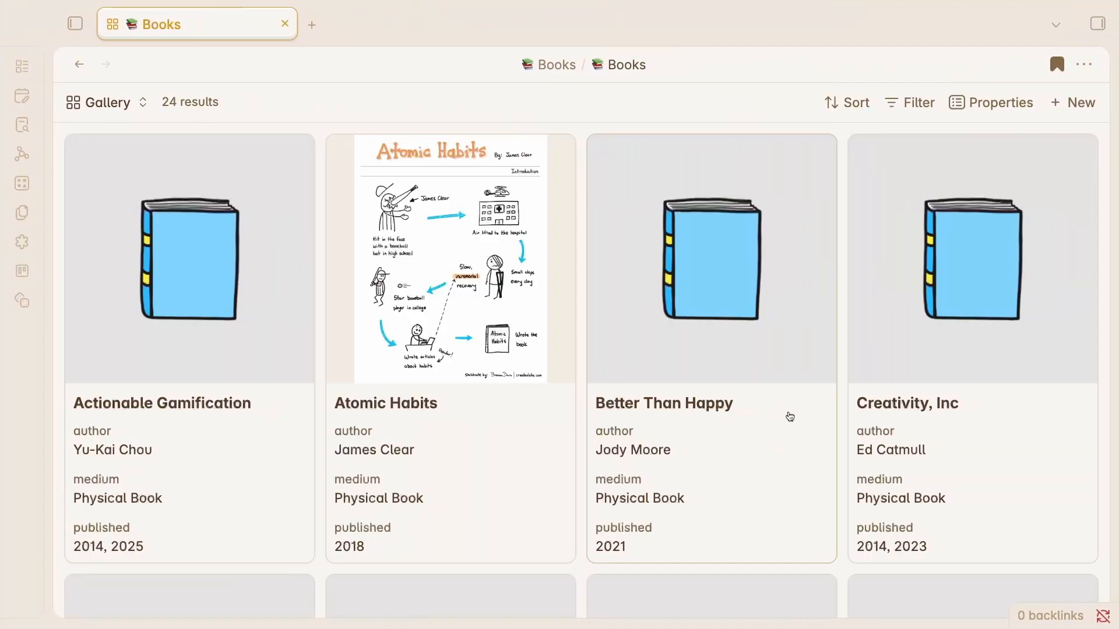
pyautogui.scroll(-3)
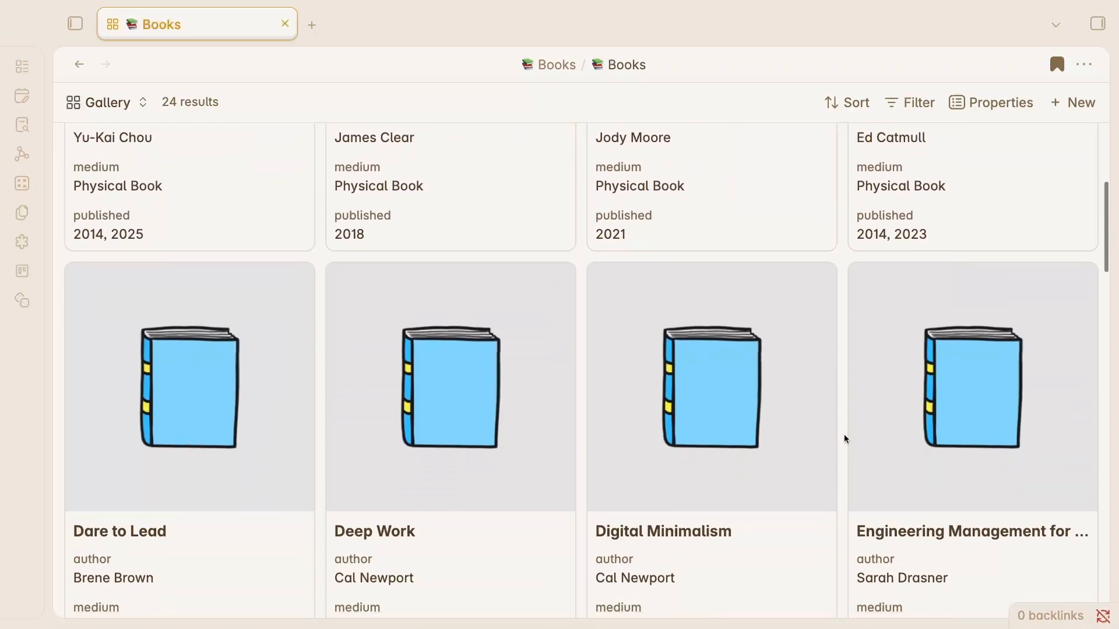
pyautogui.scroll(-3)
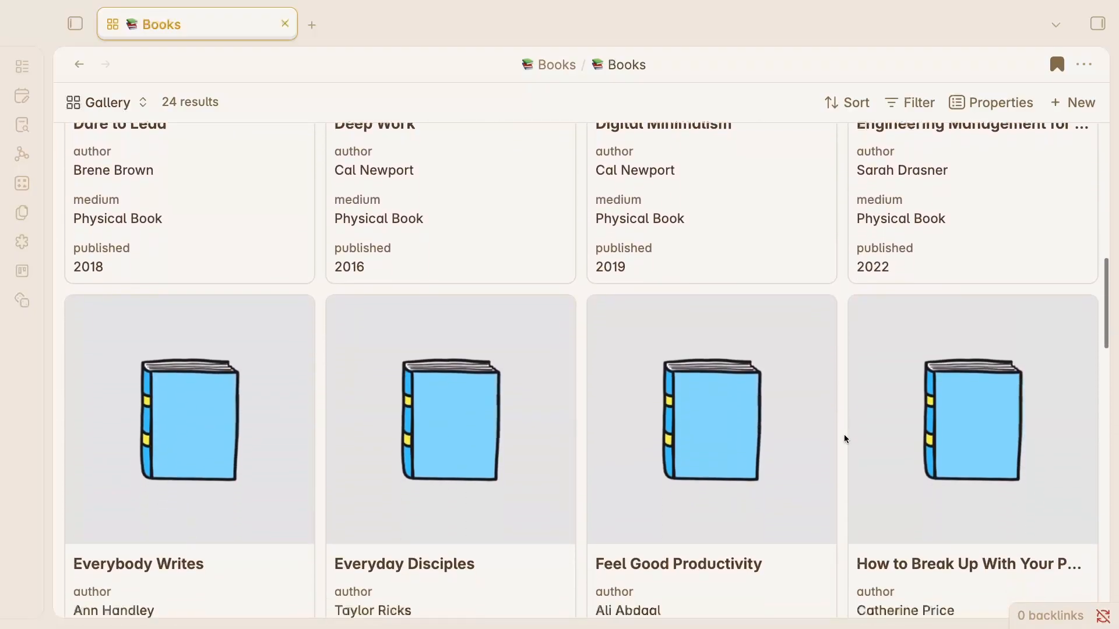
pyautogui.scroll(-3)
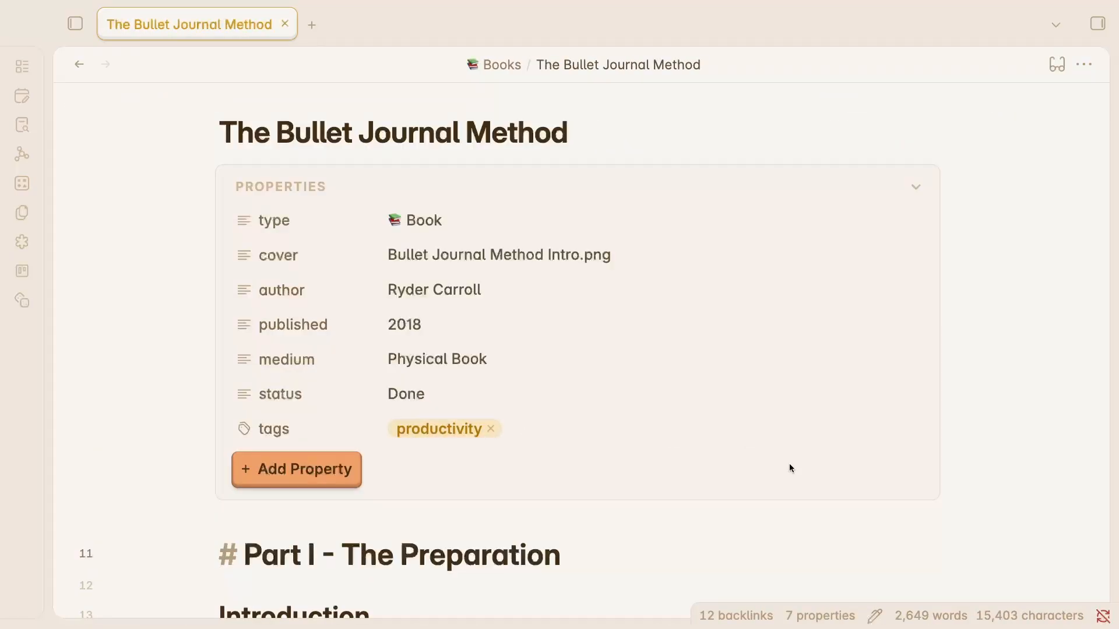
pyautogui.scroll(-3)
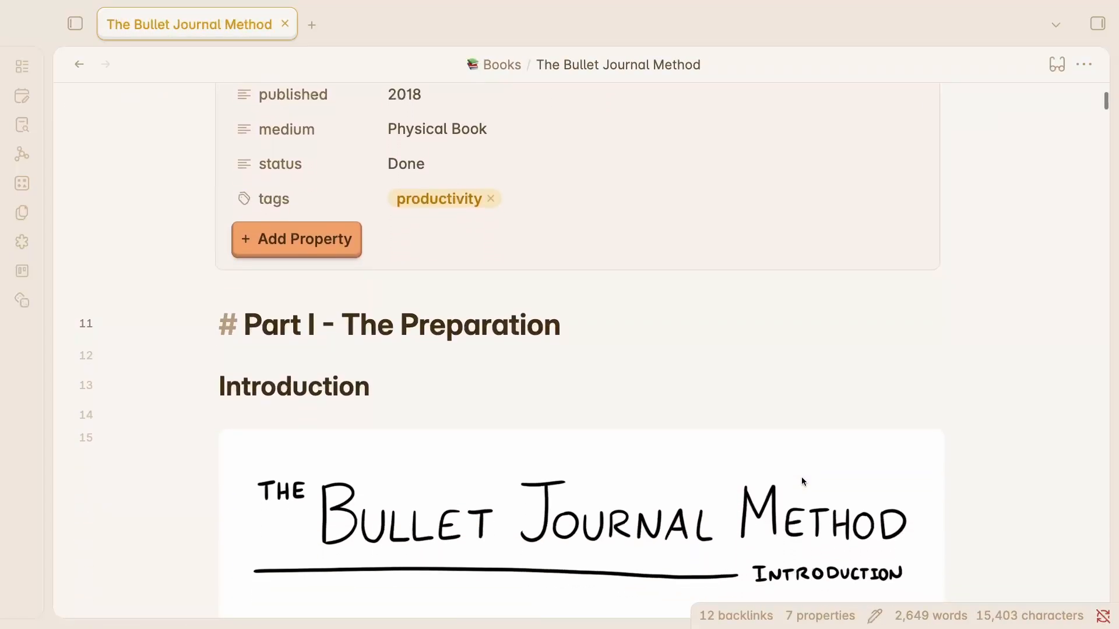
pyautogui.scroll(-3)
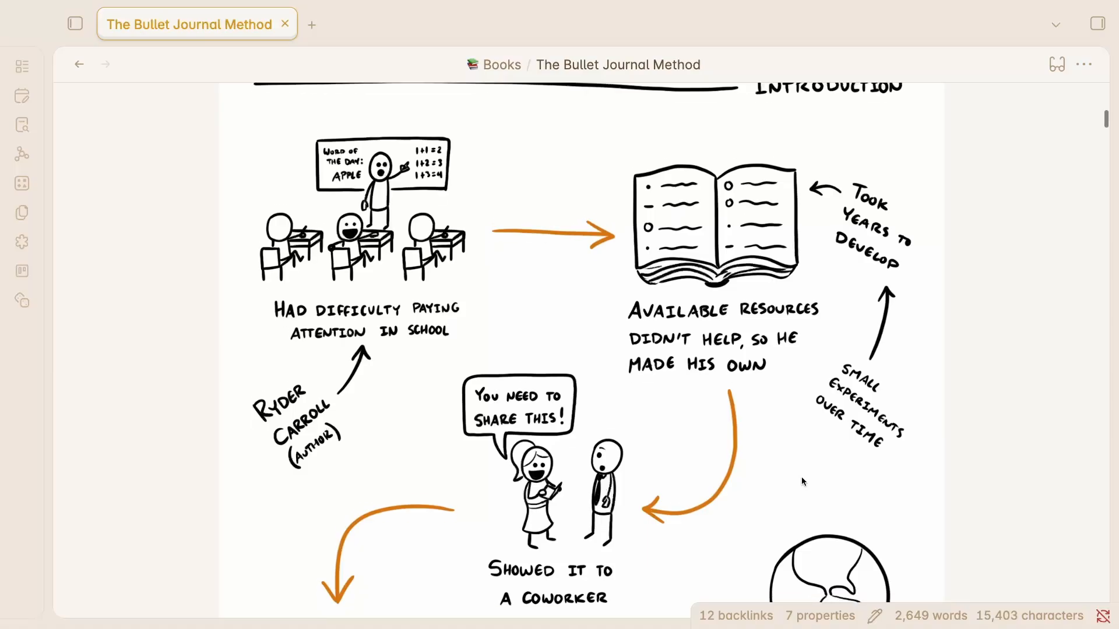
pyautogui.scroll(-3)
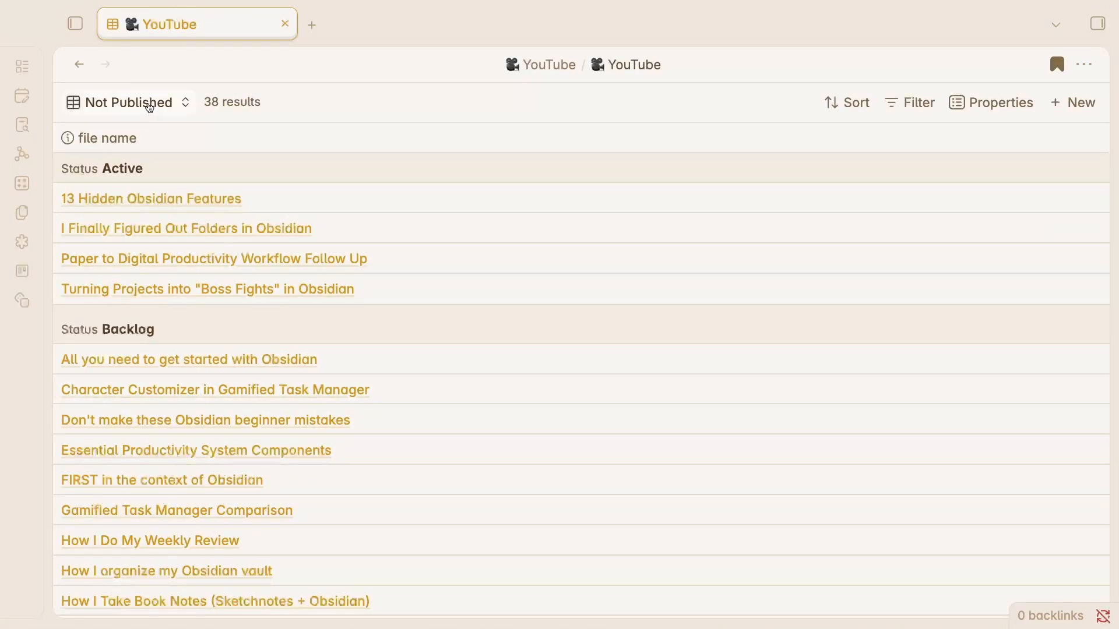
# - Switch the YouTube dashboard to the Active view, then the Published view
pyautogui.click(127, 102)
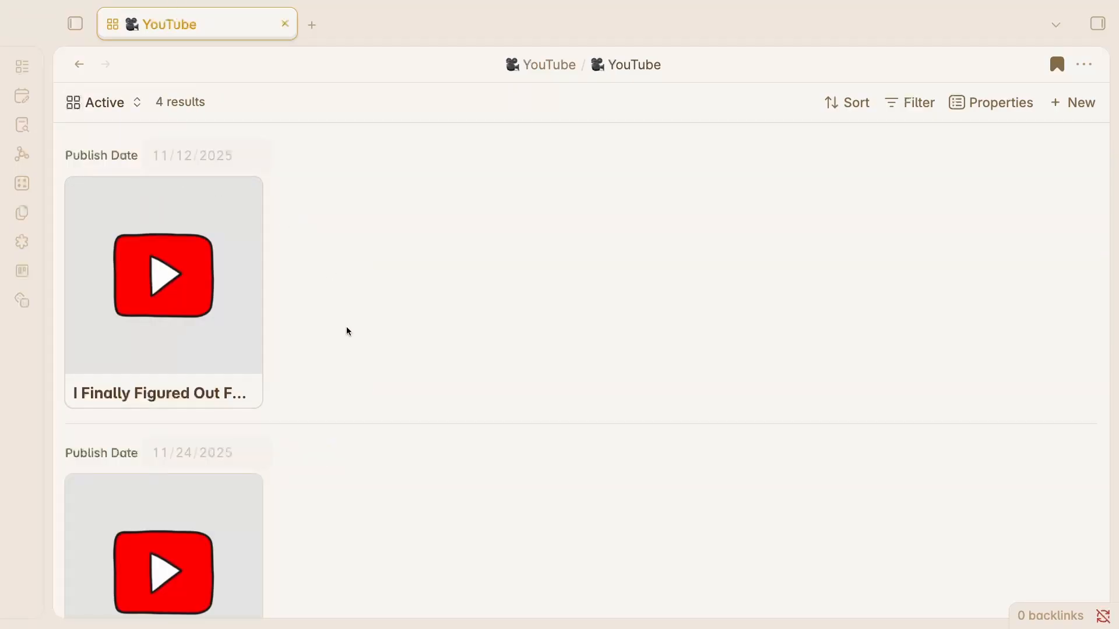
pyautogui.scroll(-3)
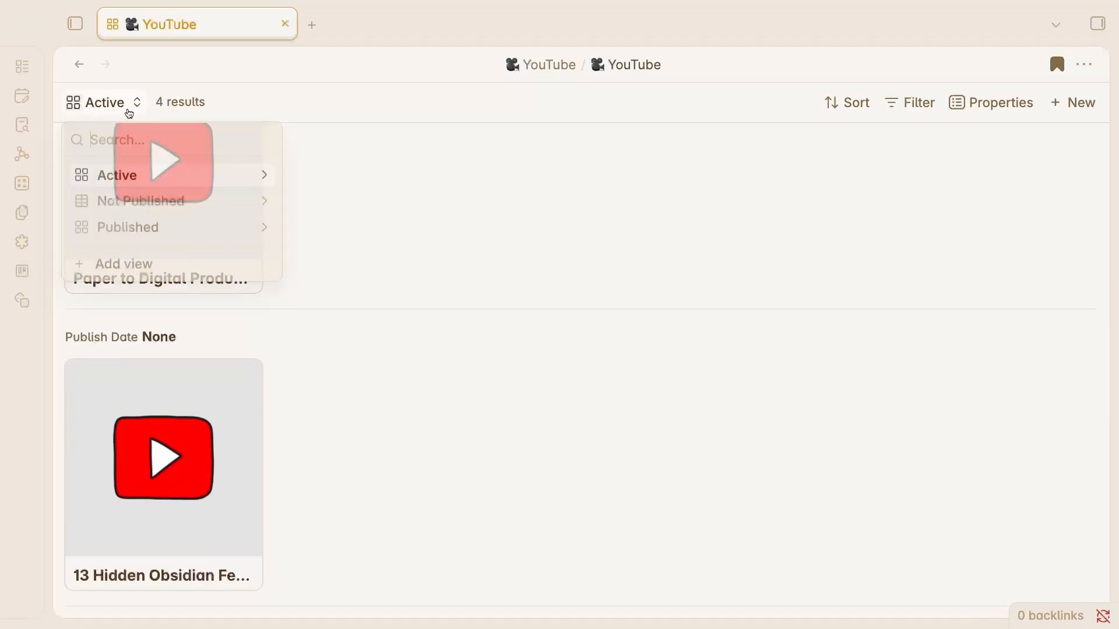
pyautogui.click(126, 227)
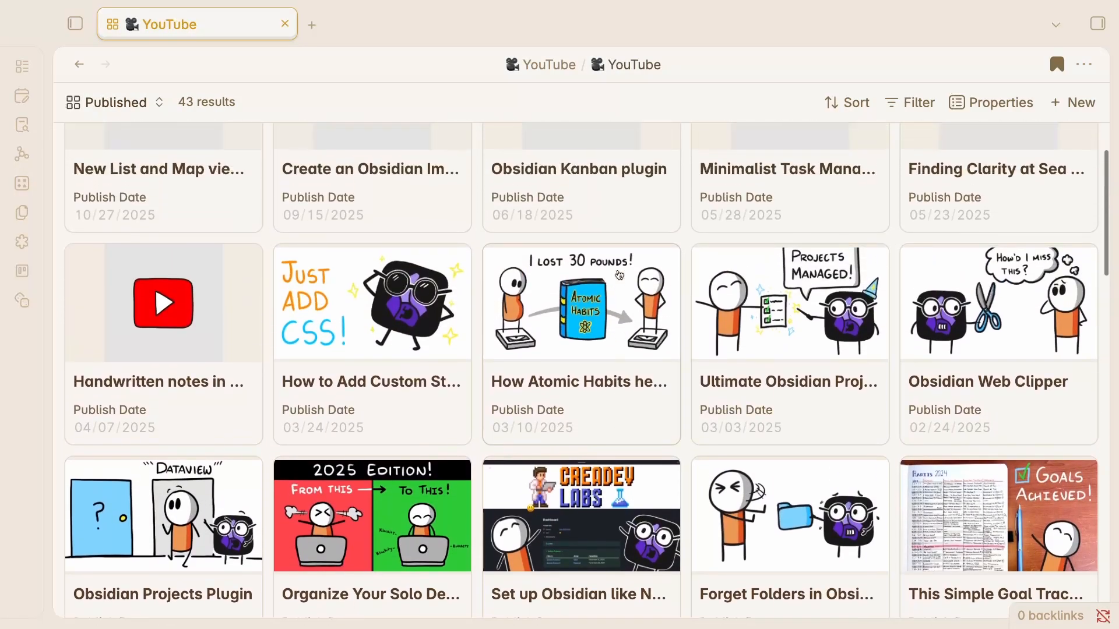
pyautogui.scroll(3)
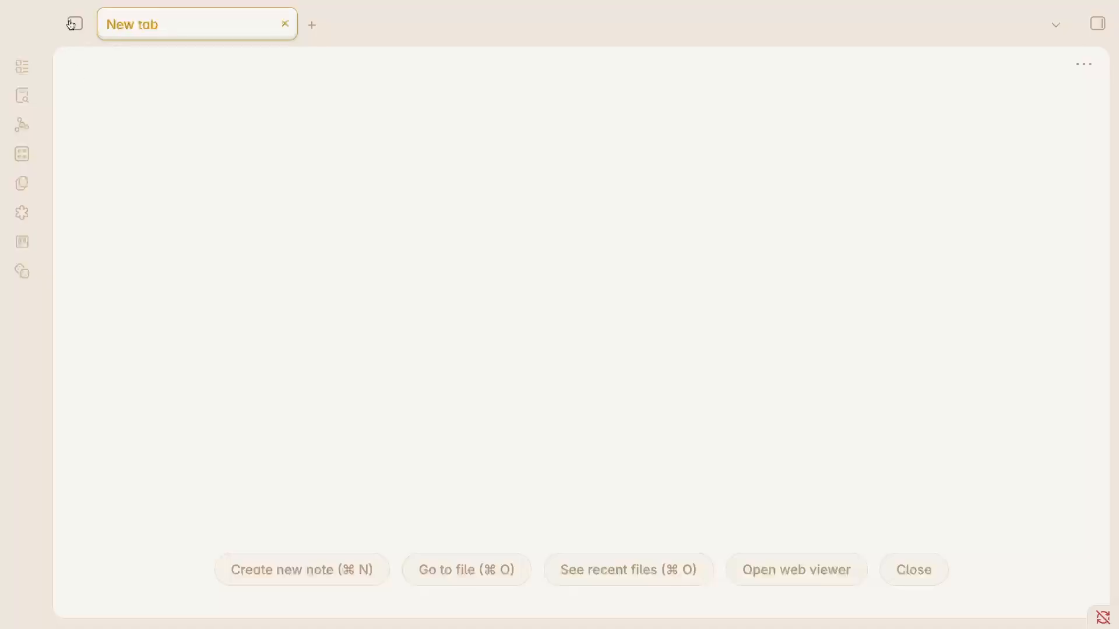
# - Bring back the folder list and open the Book template's type property
pyautogui.click(73, 23)
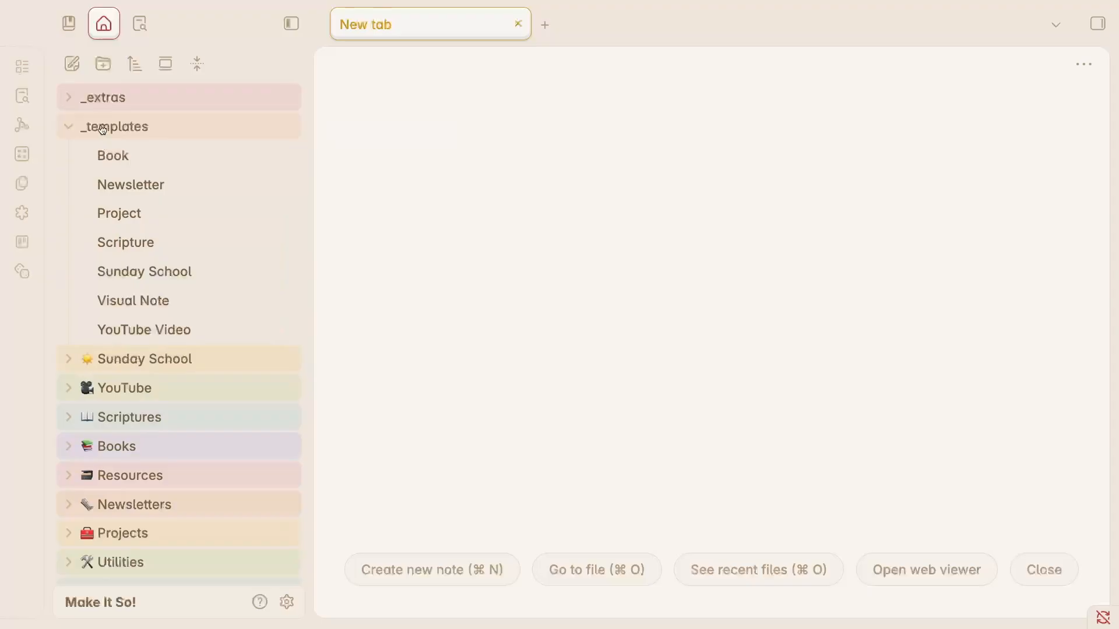
pyautogui.click(112, 155)
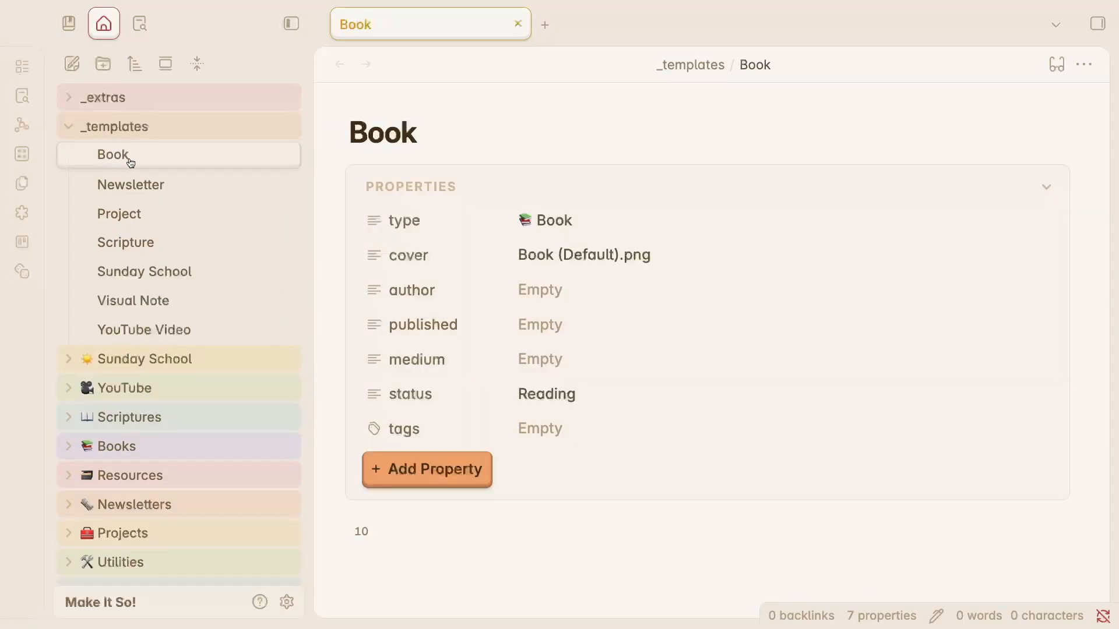
pyautogui.click(564, 219)
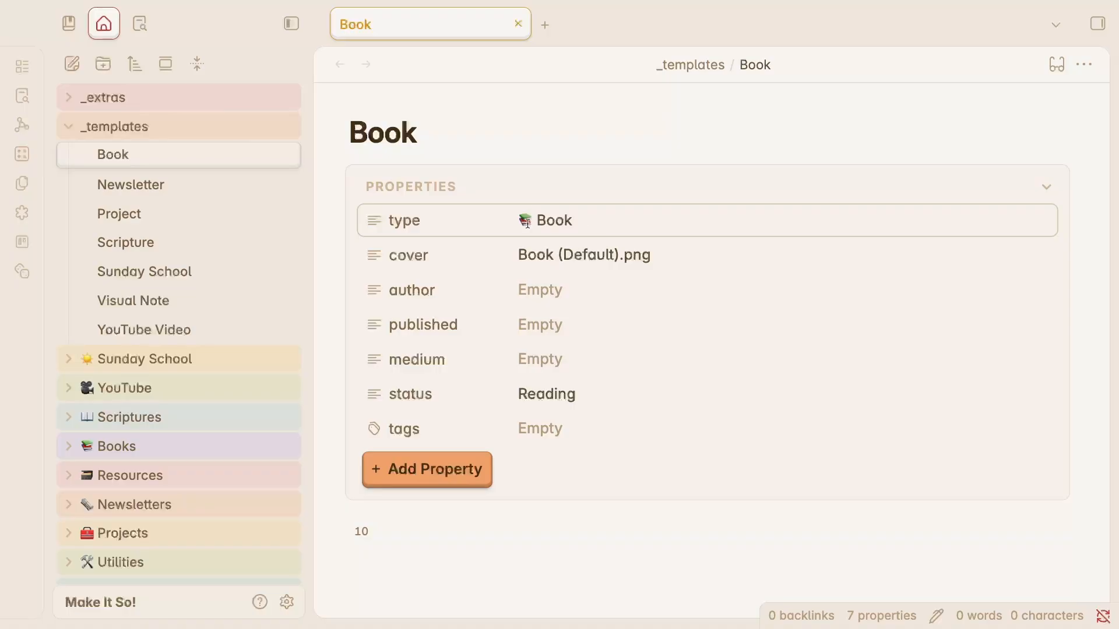
pyautogui.moveTo(598, 226)
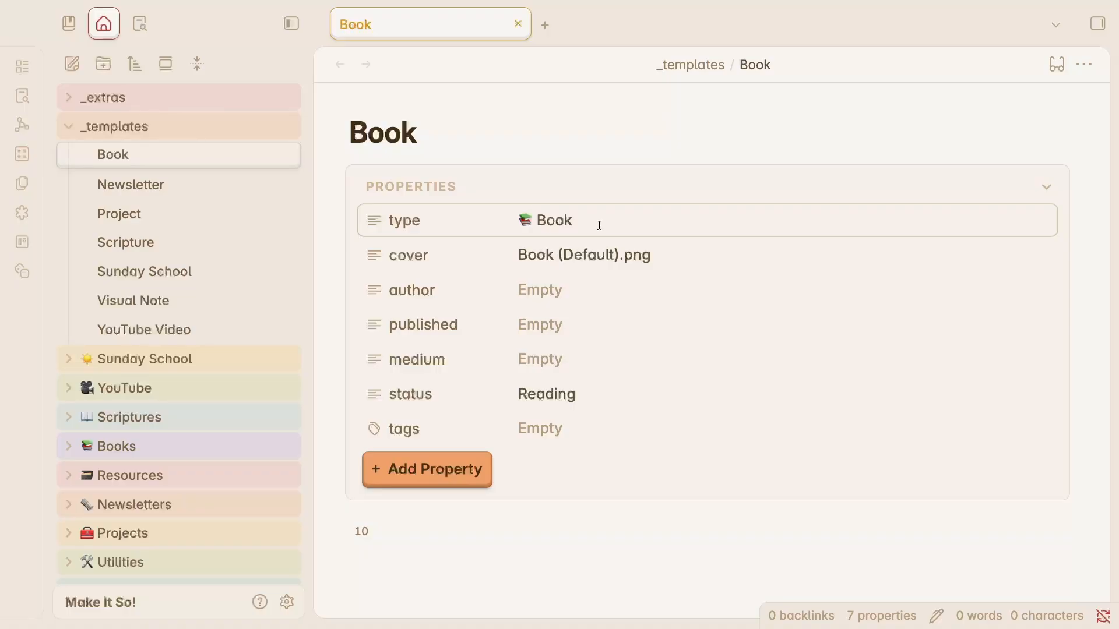
# - Open the YouTube Video template and review its status options, keeping Backlog
pyautogui.click(143, 328)
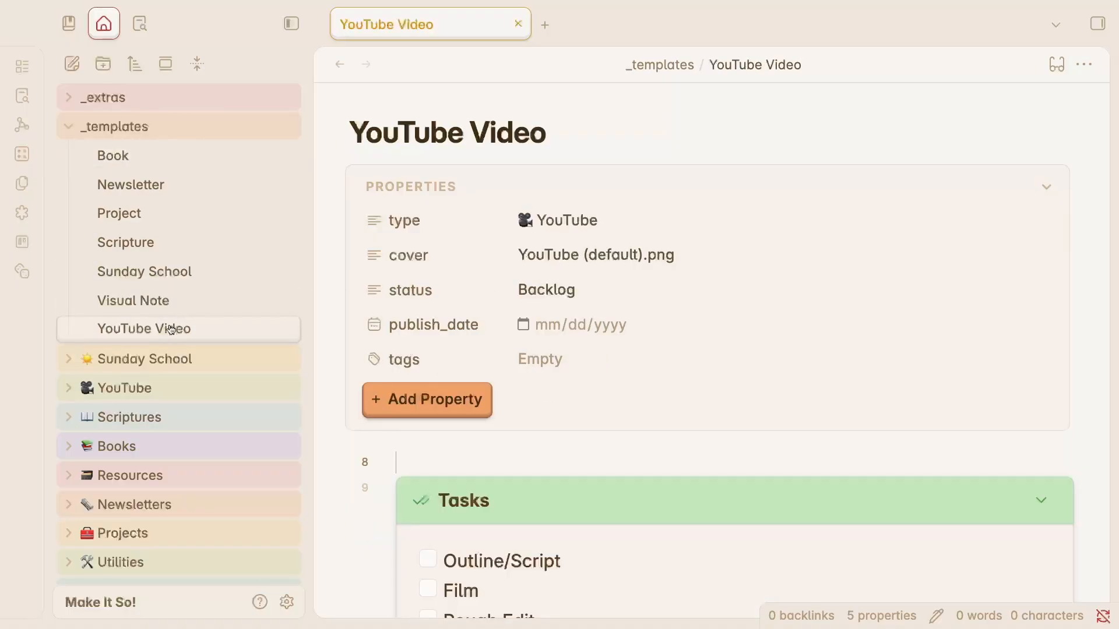
pyautogui.click(546, 289)
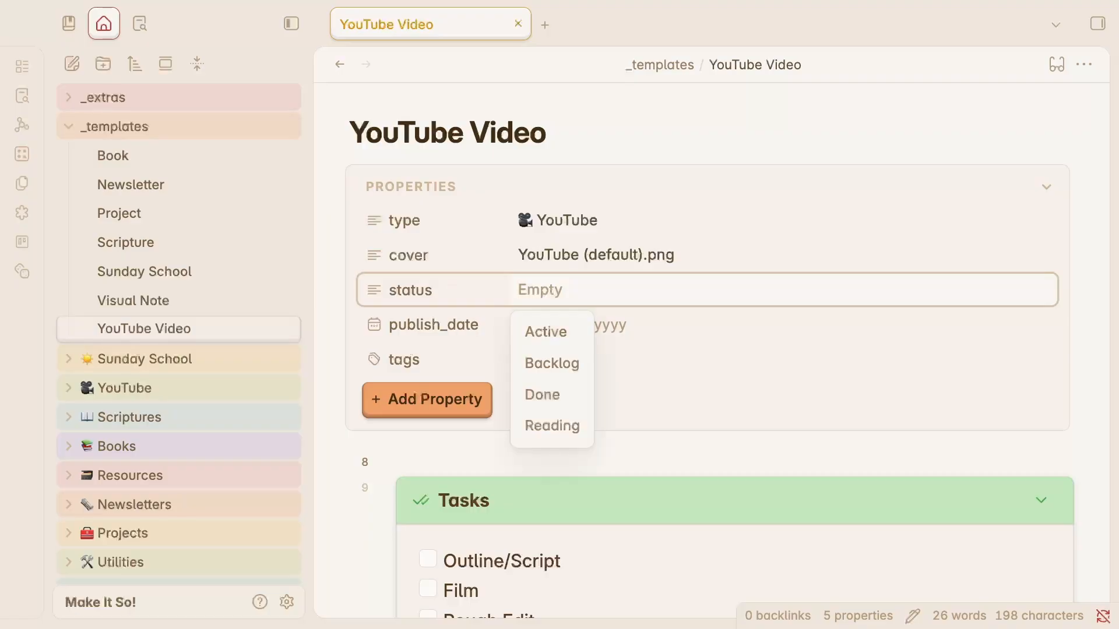
pyautogui.moveTo(550, 395)
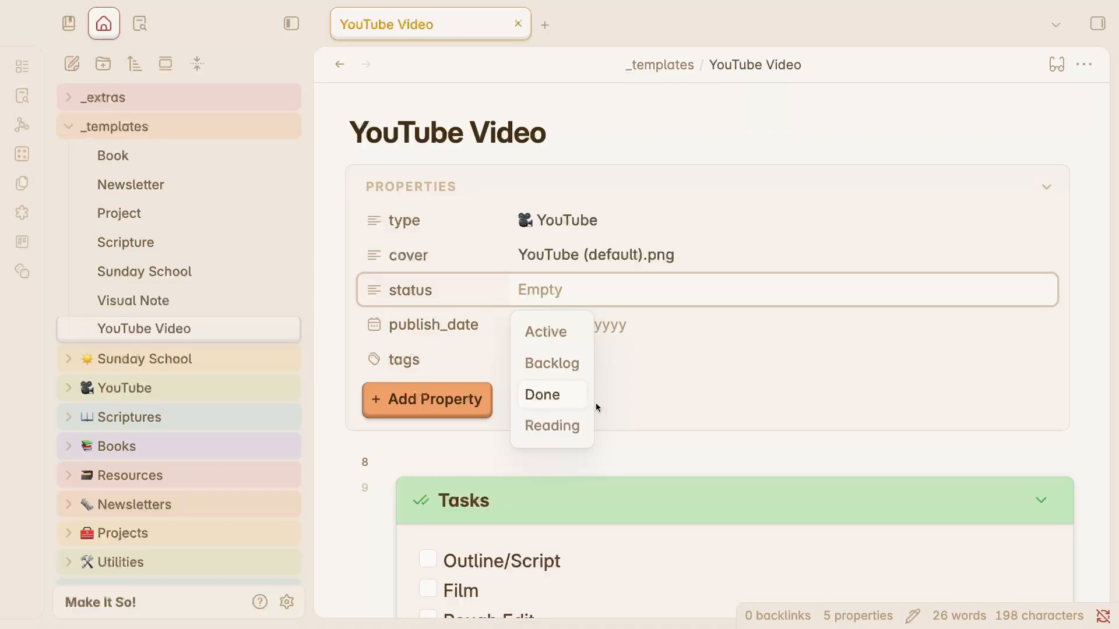
pyautogui.click(552, 362)
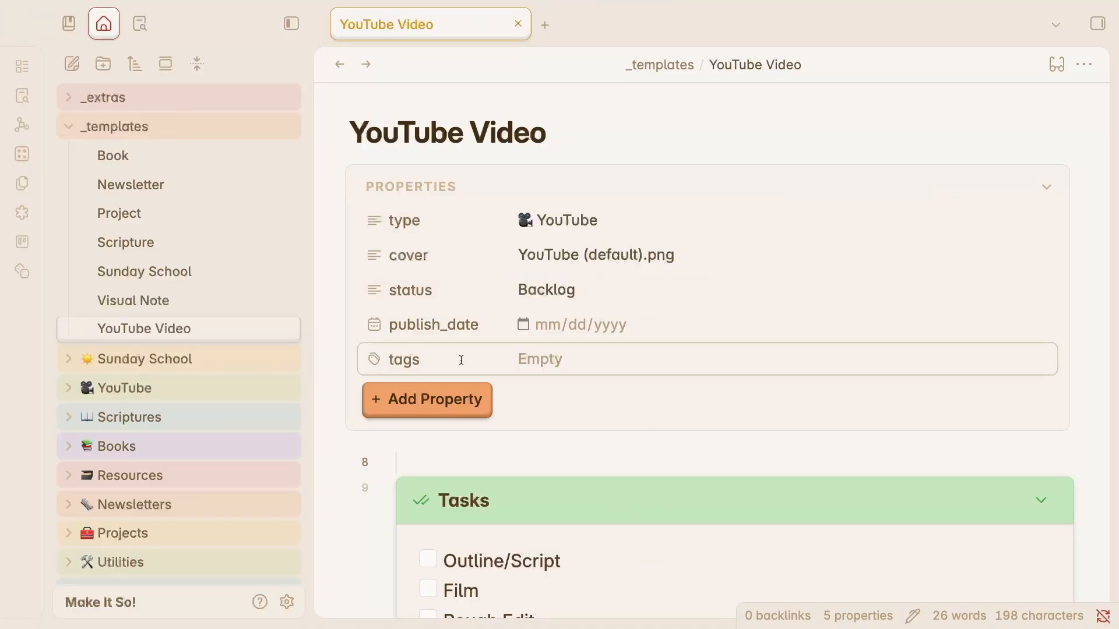
pyautogui.moveTo(575, 361)
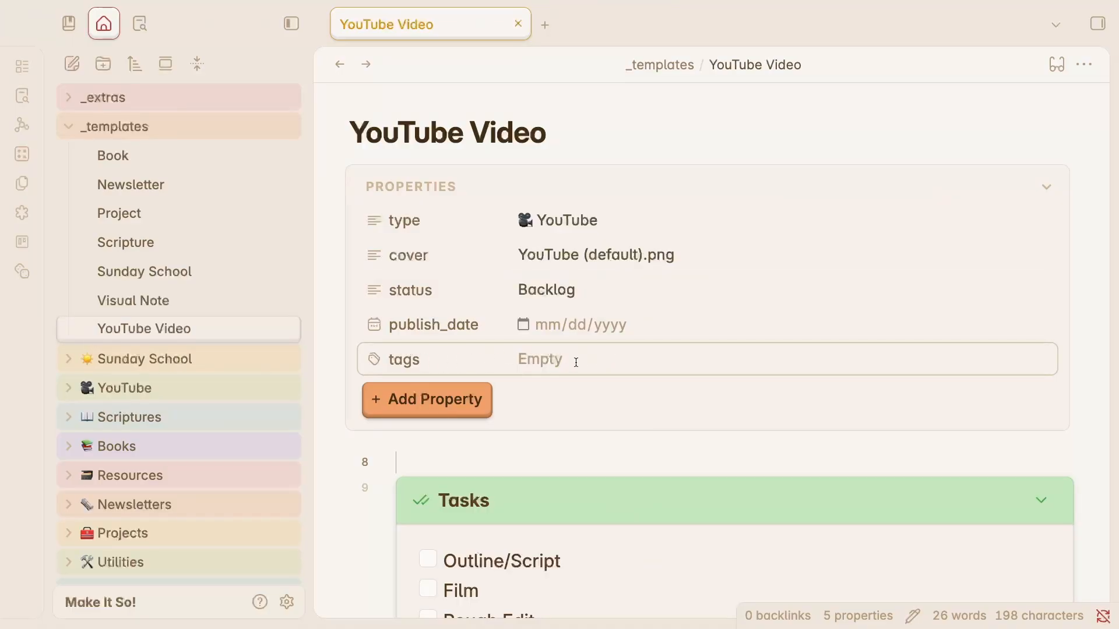
pyautogui.moveTo(616, 410)
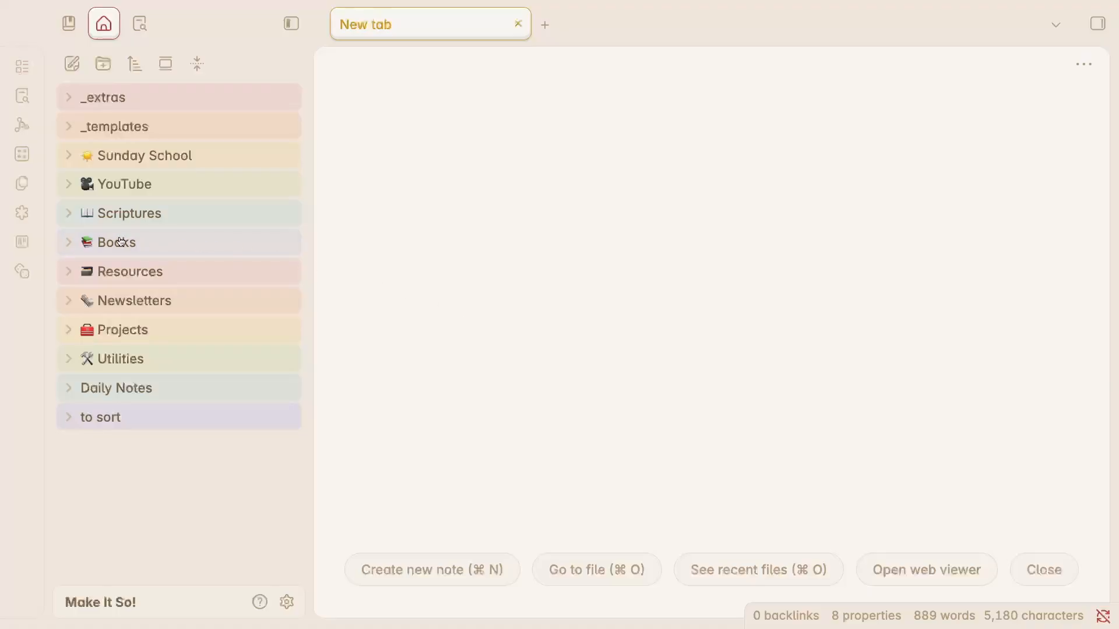
pyautogui.moveTo(115, 242)
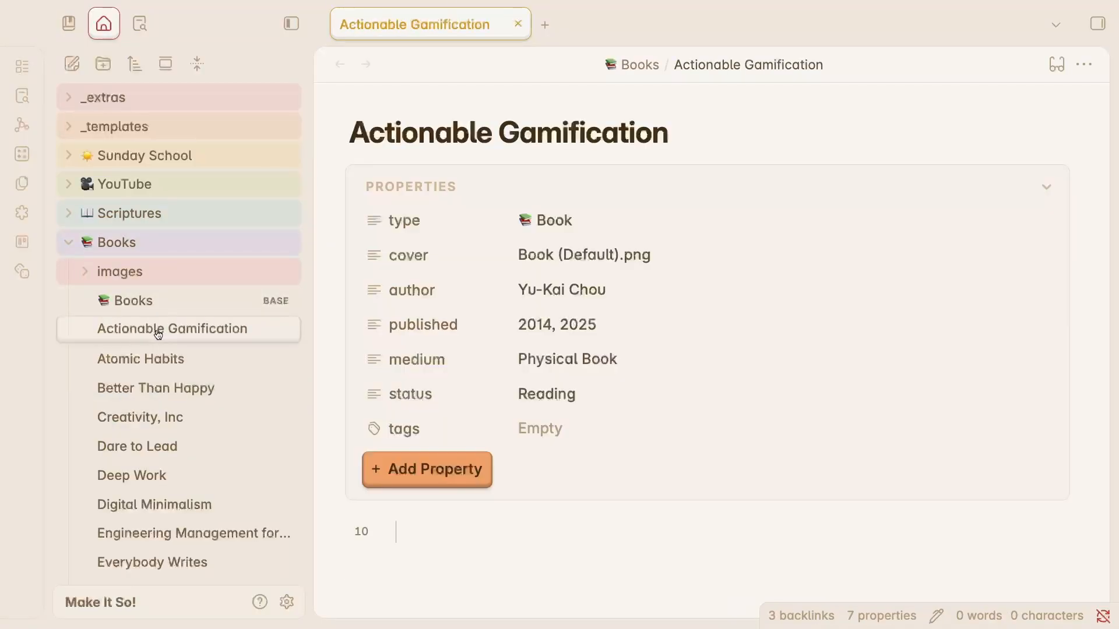
# - Open Actionable Gamification, Atomic Habits, Better Than Happy and Creativity, Inc in turn
pyautogui.click(549, 220)
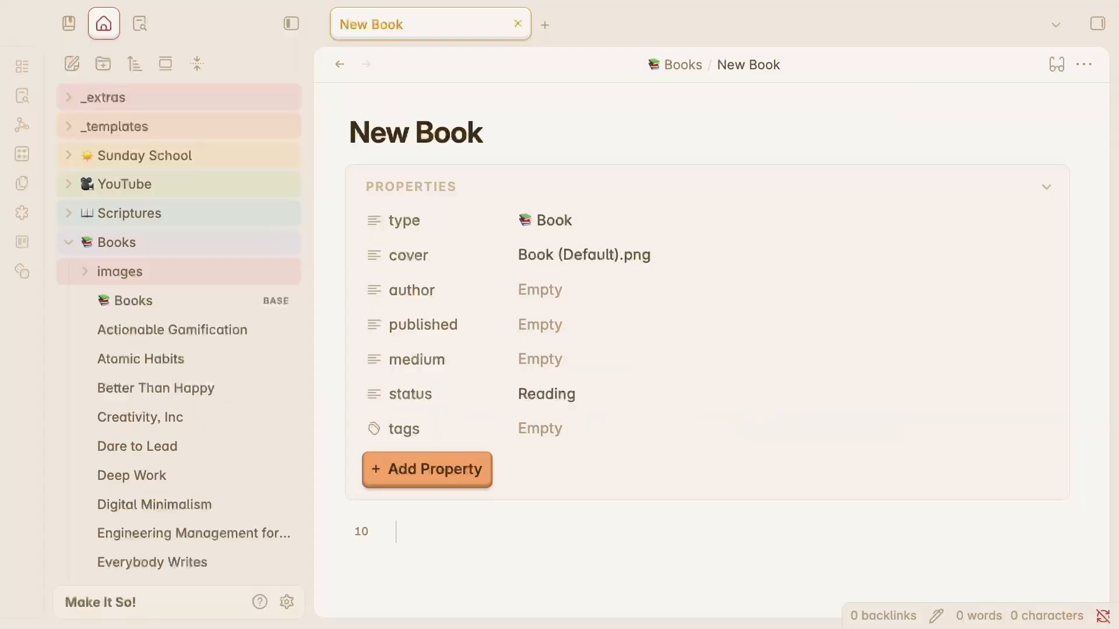
pyautogui.click(171, 329)
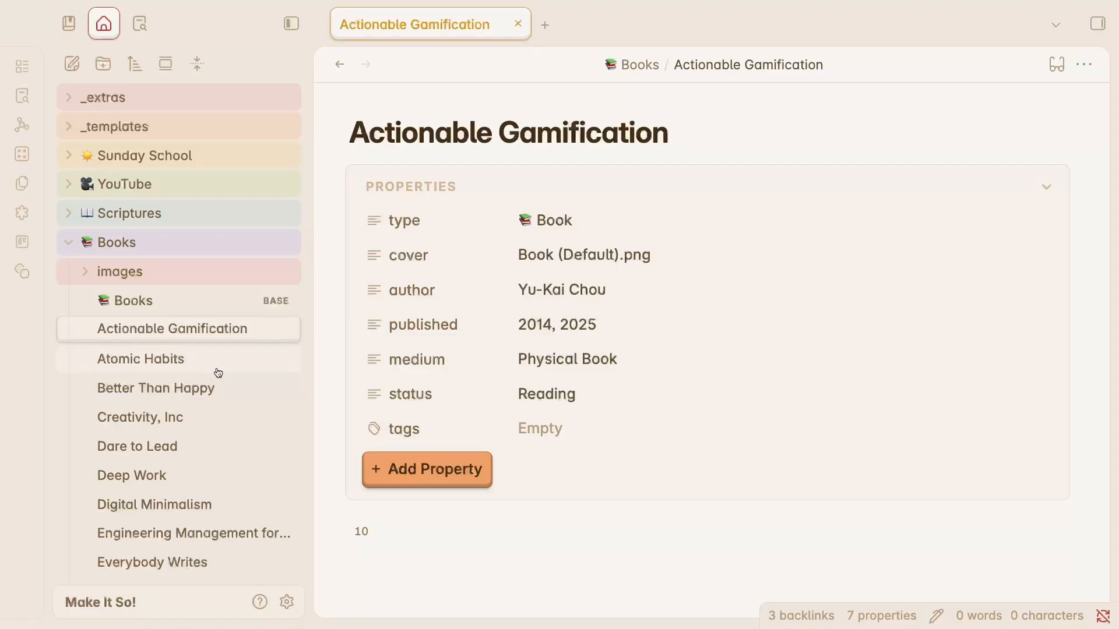
pyautogui.click(141, 358)
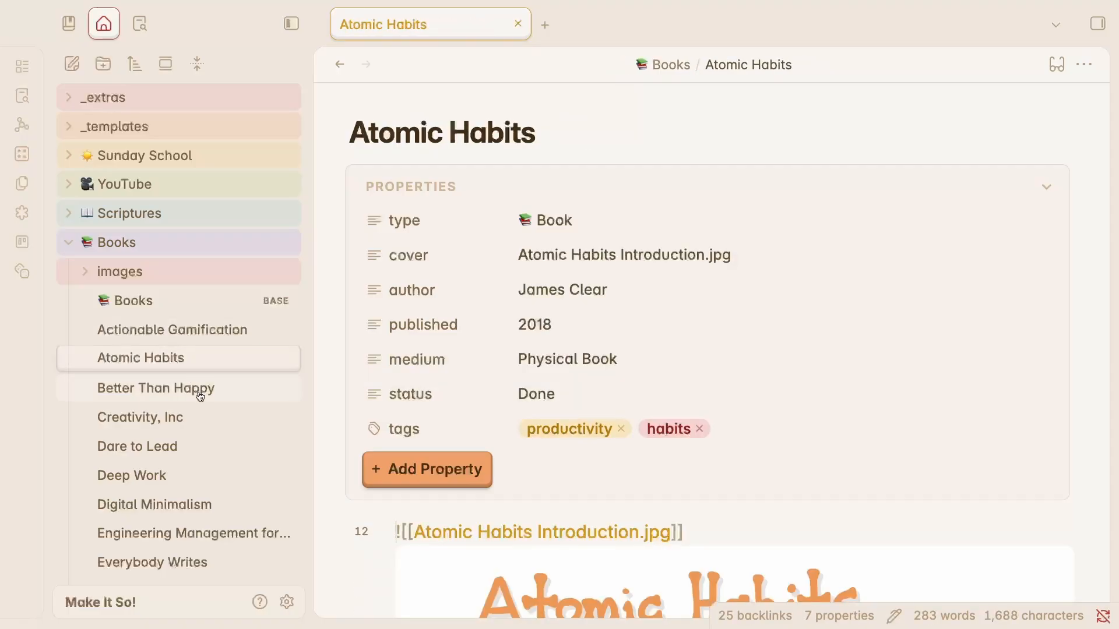
pyautogui.click(156, 387)
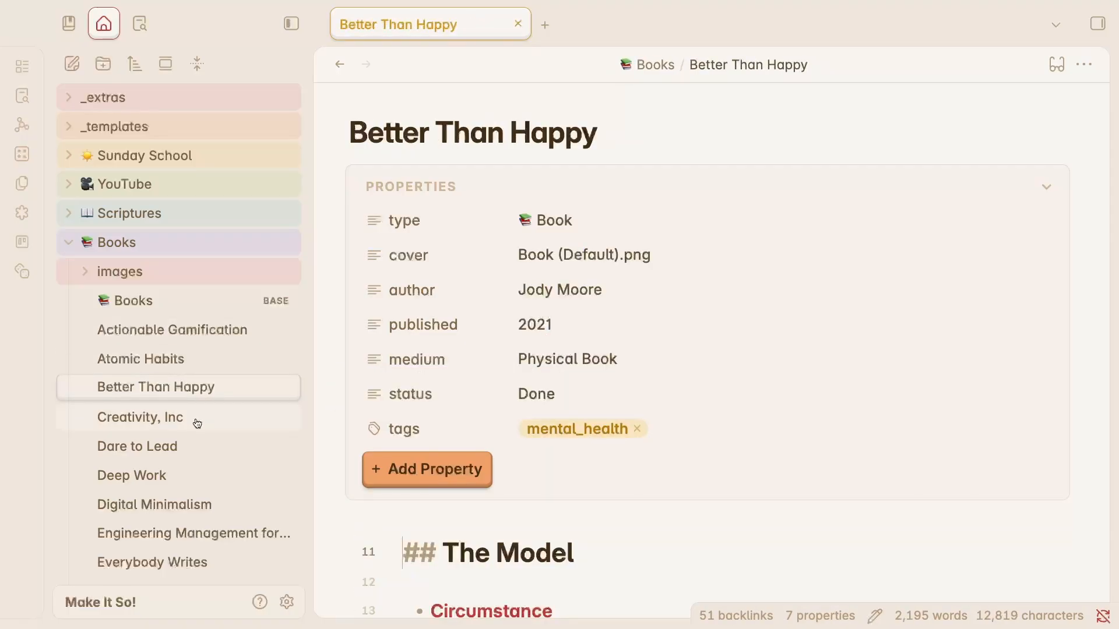
pyautogui.click(149, 417)
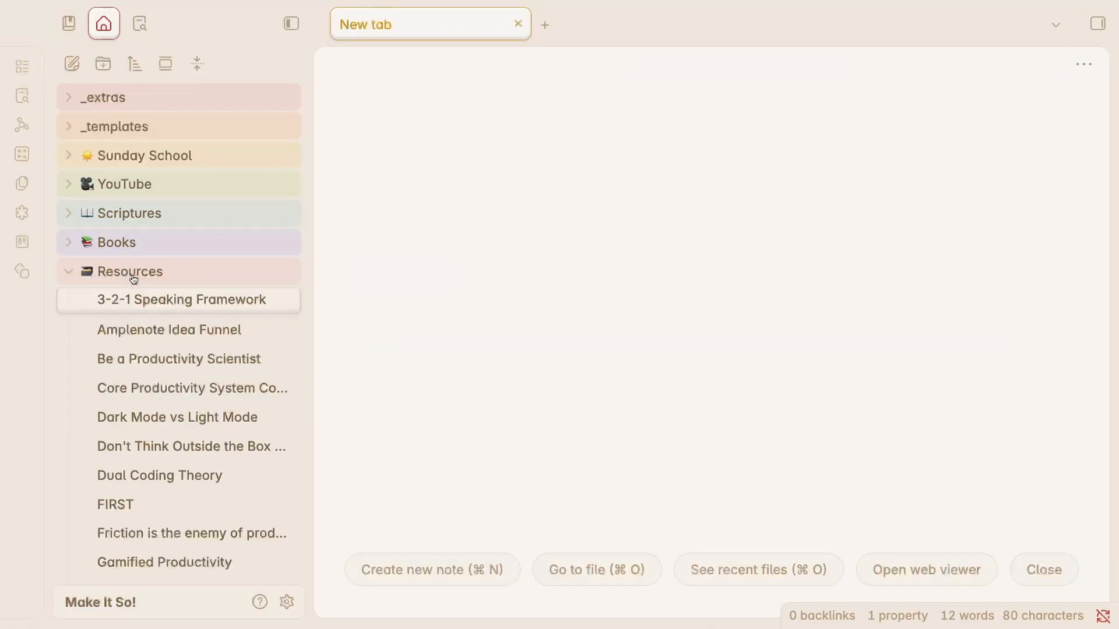
# - Browse Be a Productivity Scientist, Core Productivity System Components and Don't Think Outside the Box
pyautogui.click(178, 358)
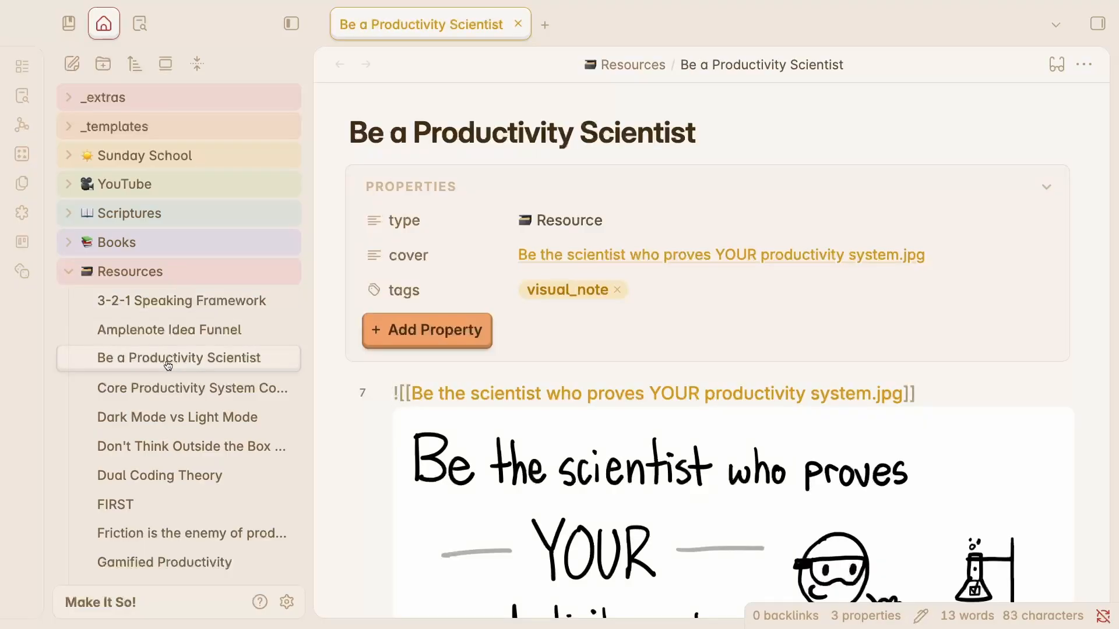
pyautogui.click(193, 387)
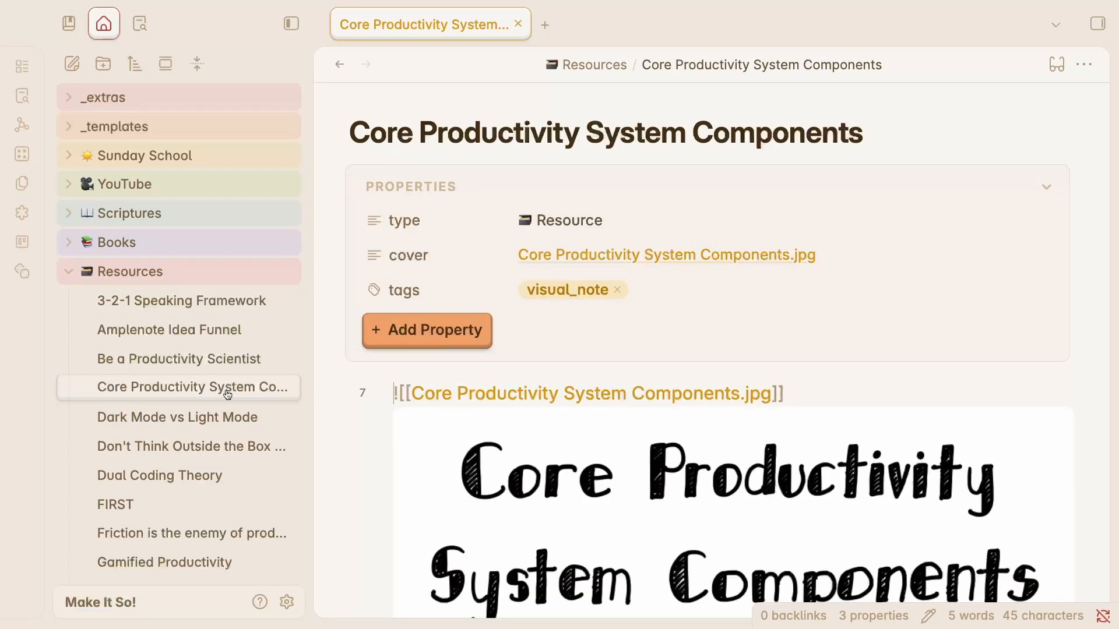
pyautogui.scroll(-3)
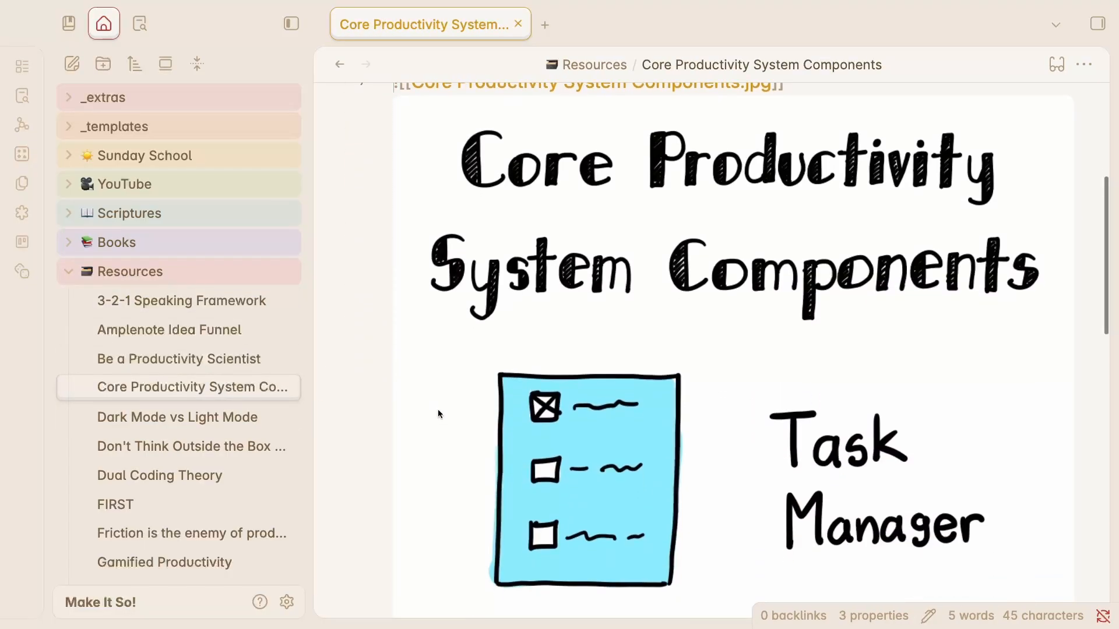
pyautogui.scroll(3)
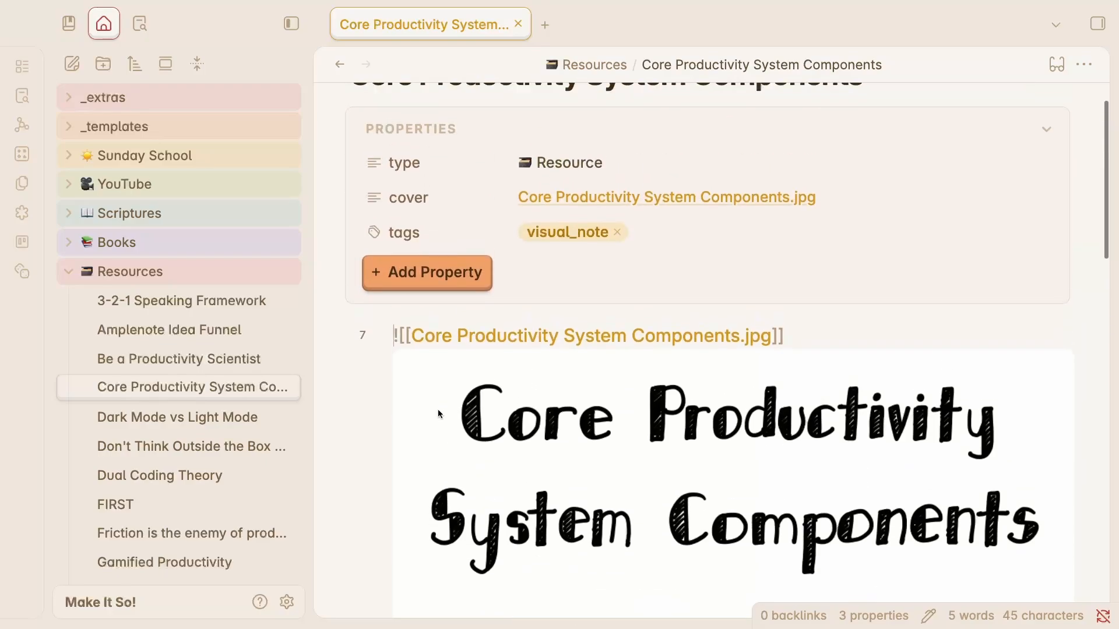
pyautogui.click(190, 446)
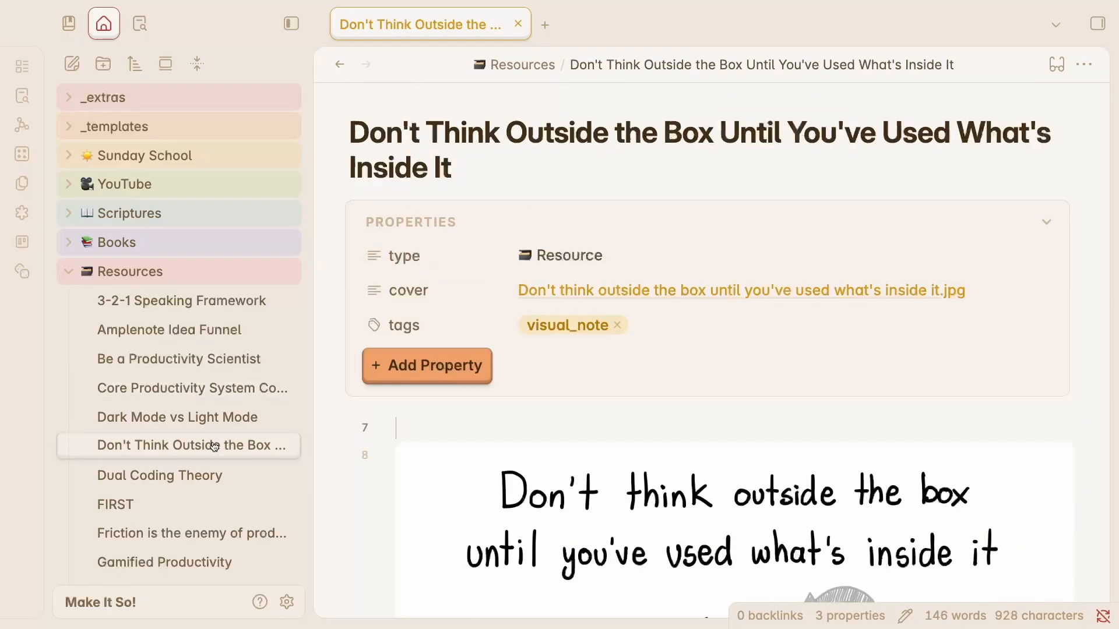
pyautogui.scroll(-3)
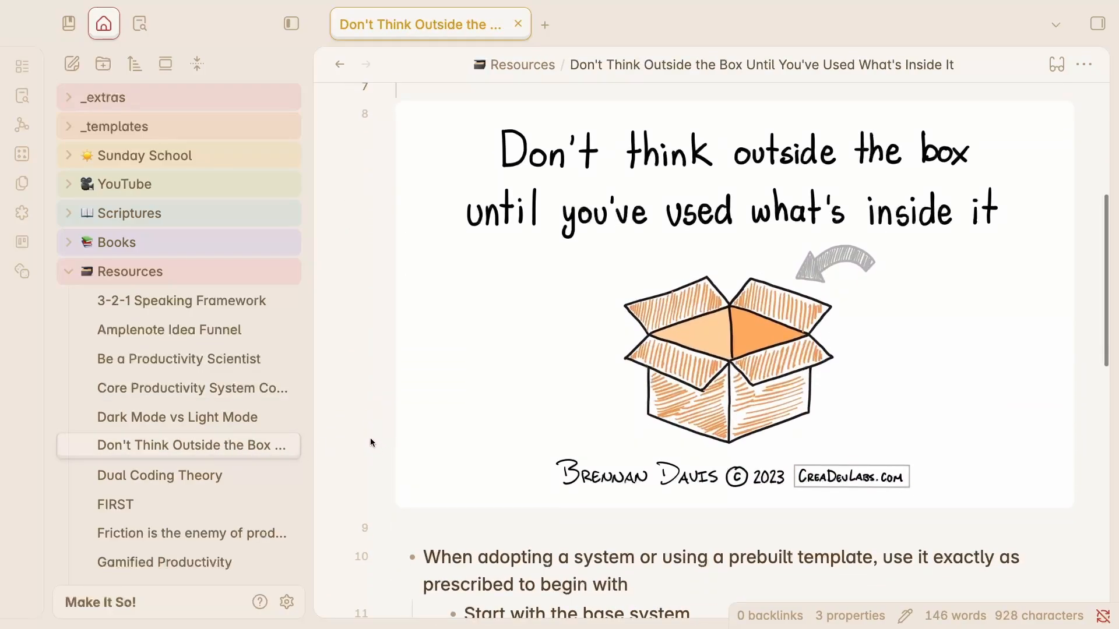
pyautogui.scroll(-3)
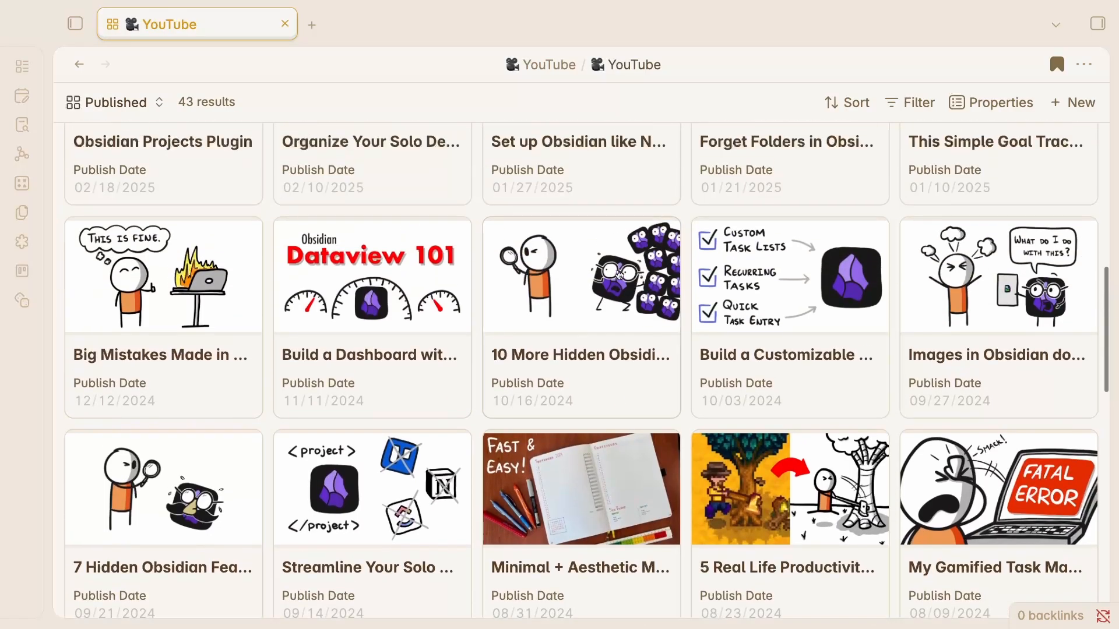
# - Scroll the YouTube gallery, then open and scroll the 24-book Books dashboard
pyautogui.scroll(3)
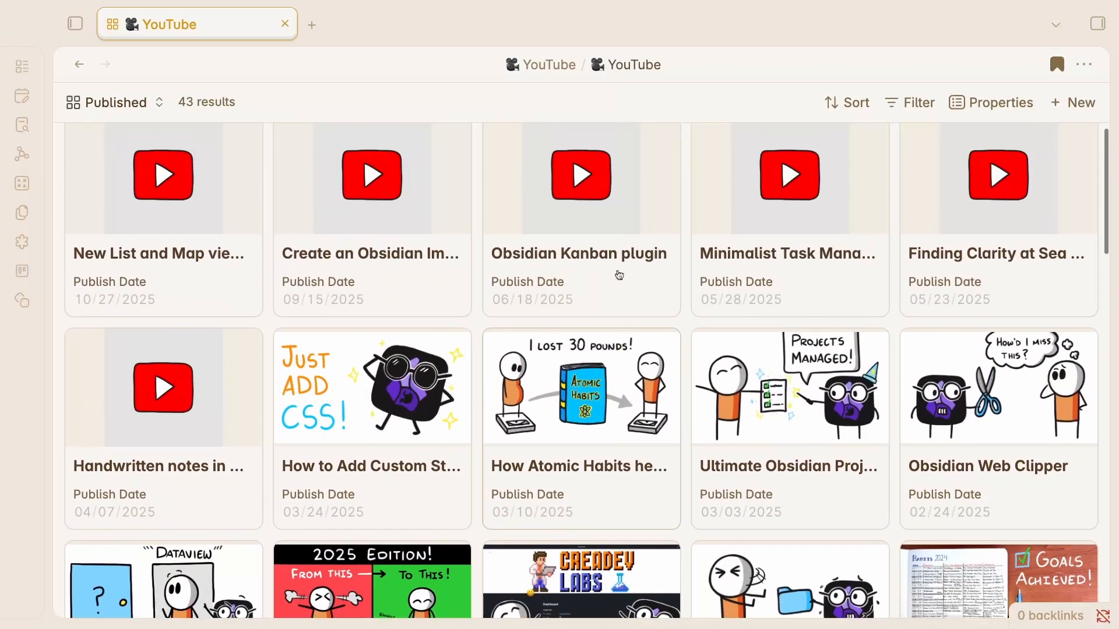
pyautogui.scroll(-3)
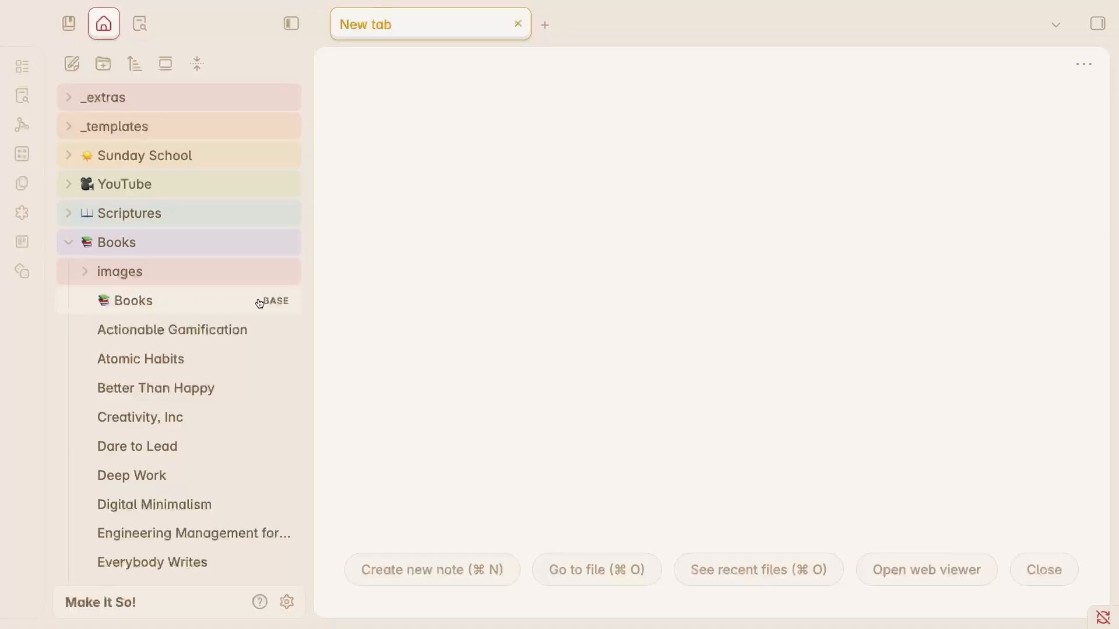
pyautogui.click(126, 301)
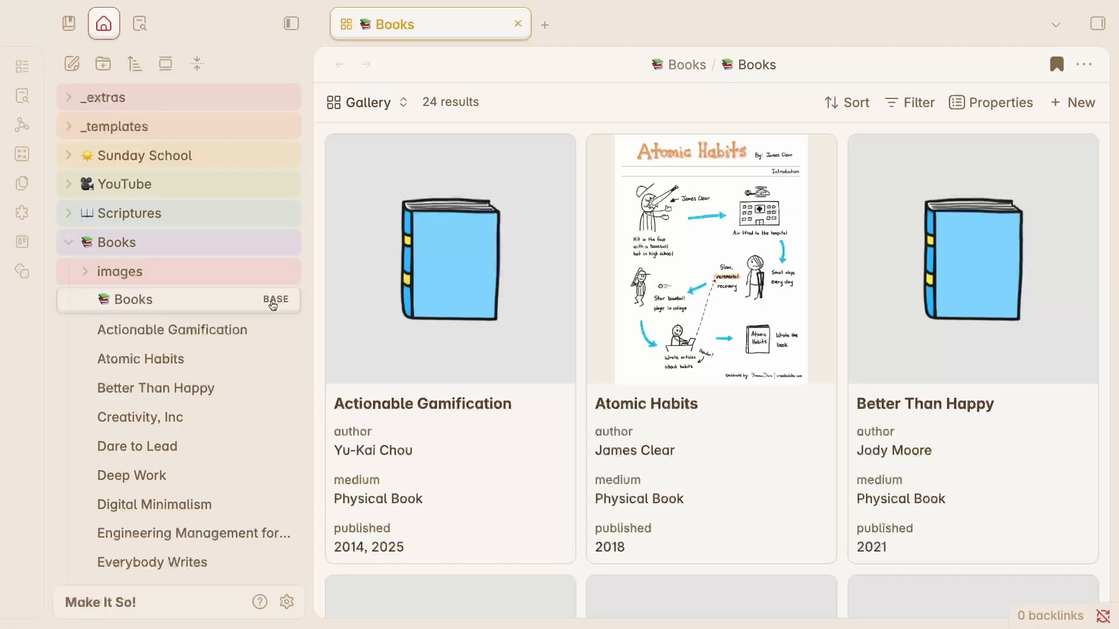
pyautogui.scroll(-3)
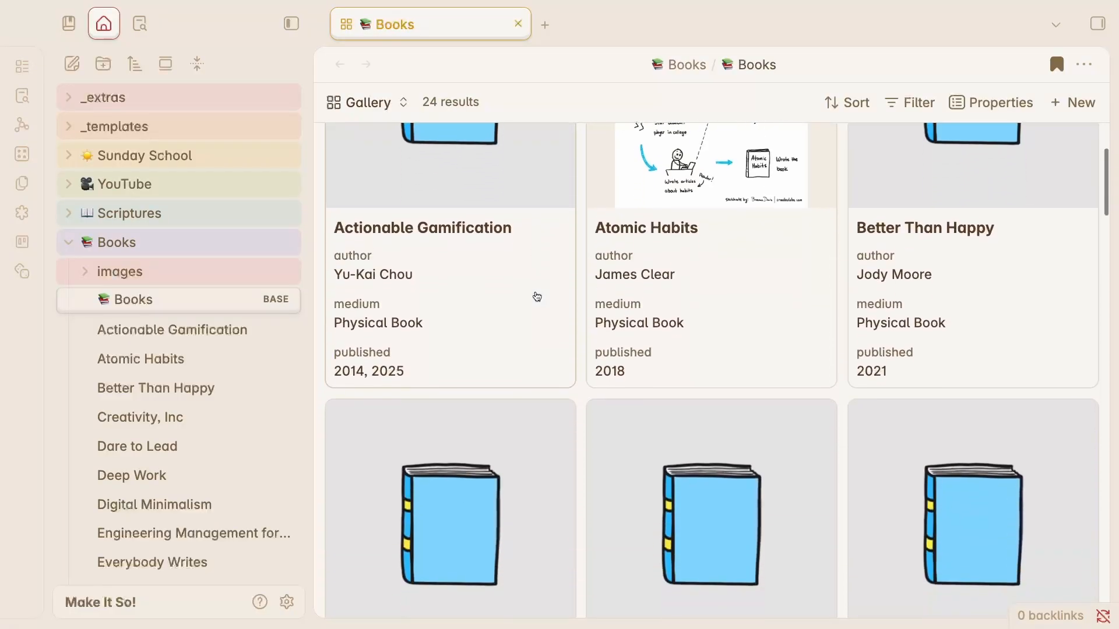
pyautogui.scroll(-3)
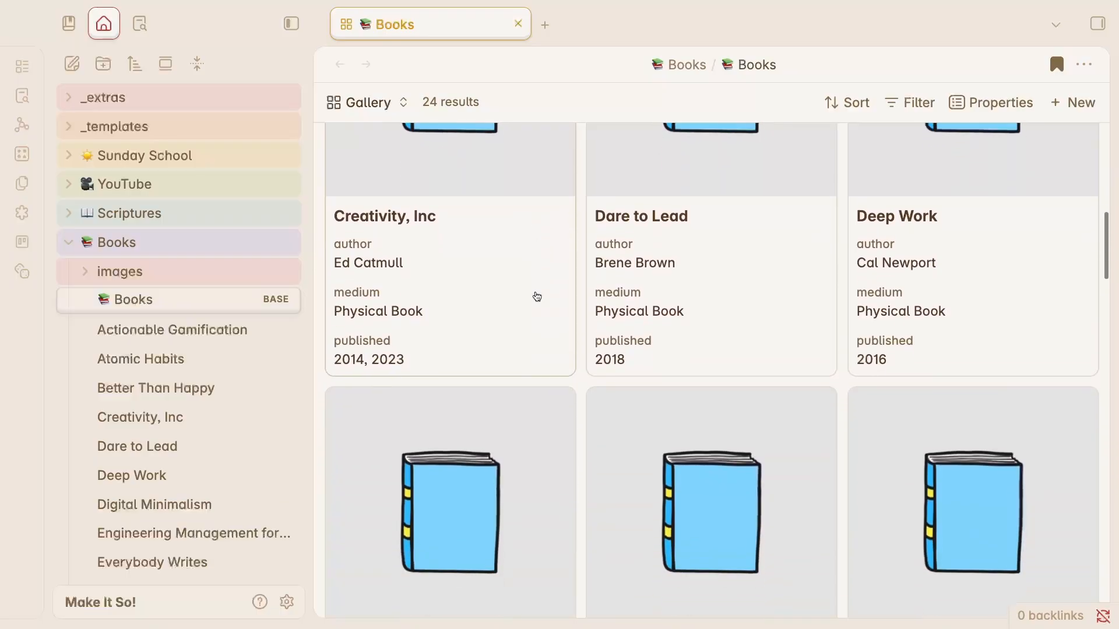
pyautogui.click(124, 184)
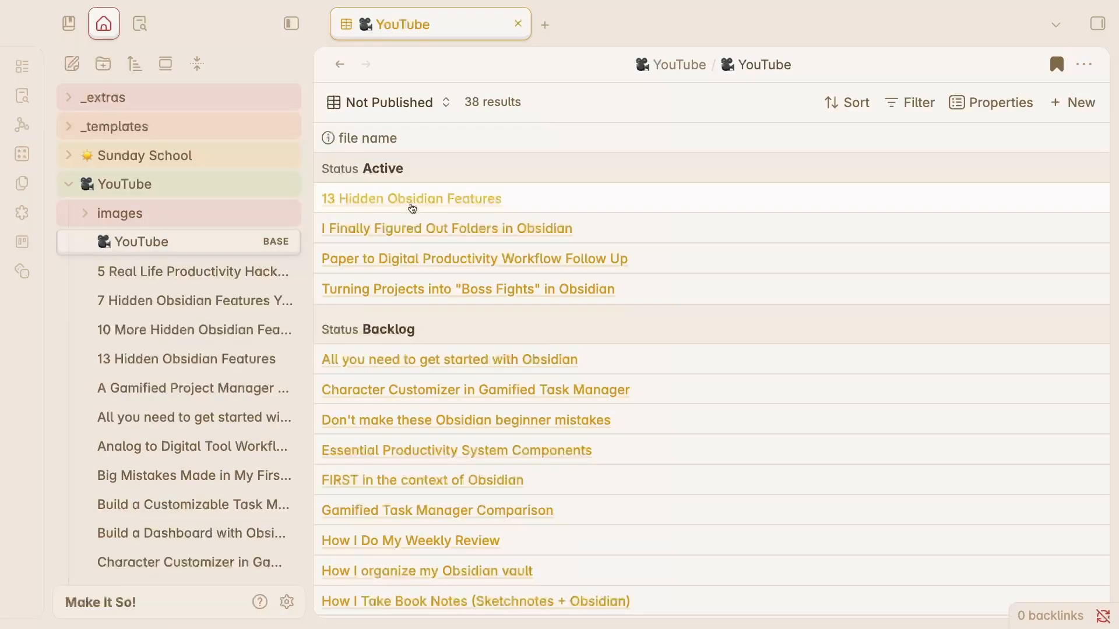
pyautogui.moveTo(670, 387)
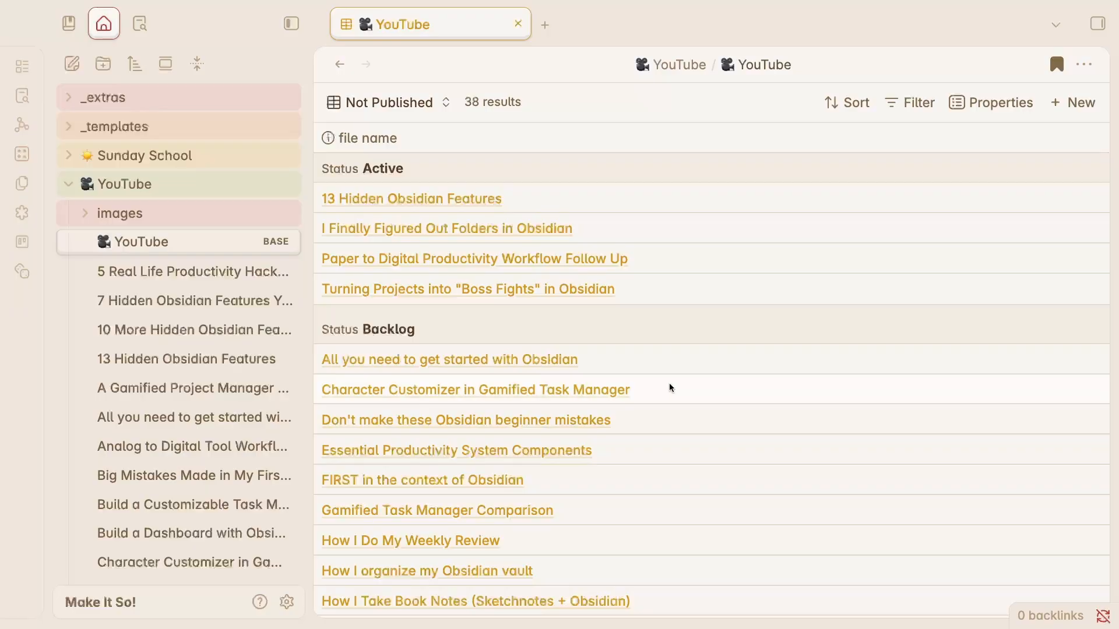
# - List the YouTube dashboard's Active, Not Published and Published views, then choose an entry
pyautogui.click(389, 102)
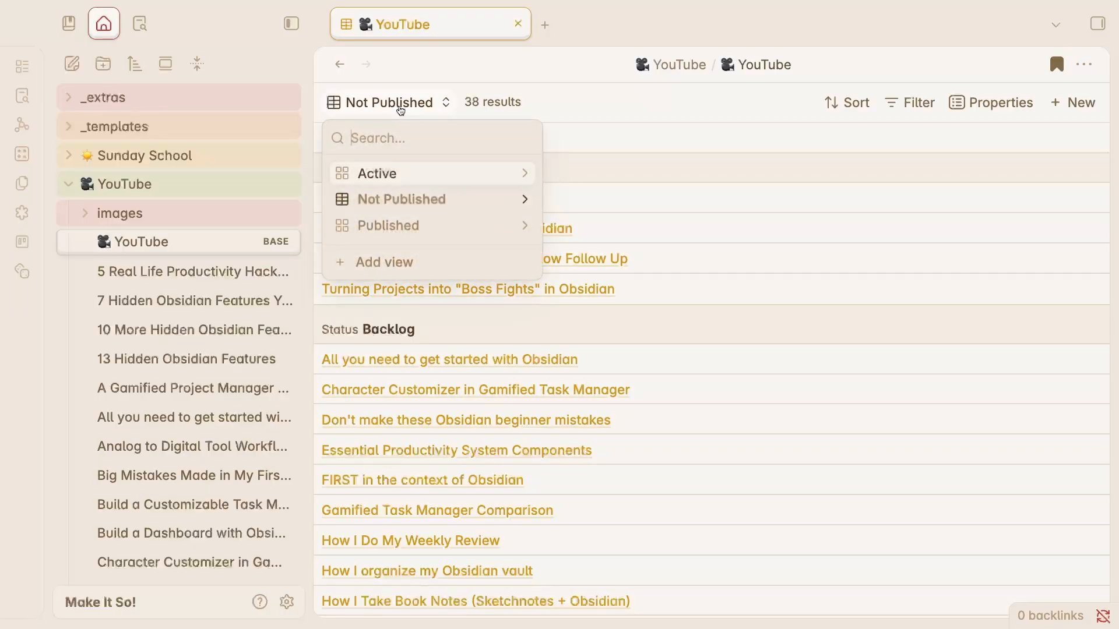
pyautogui.click(388, 225)
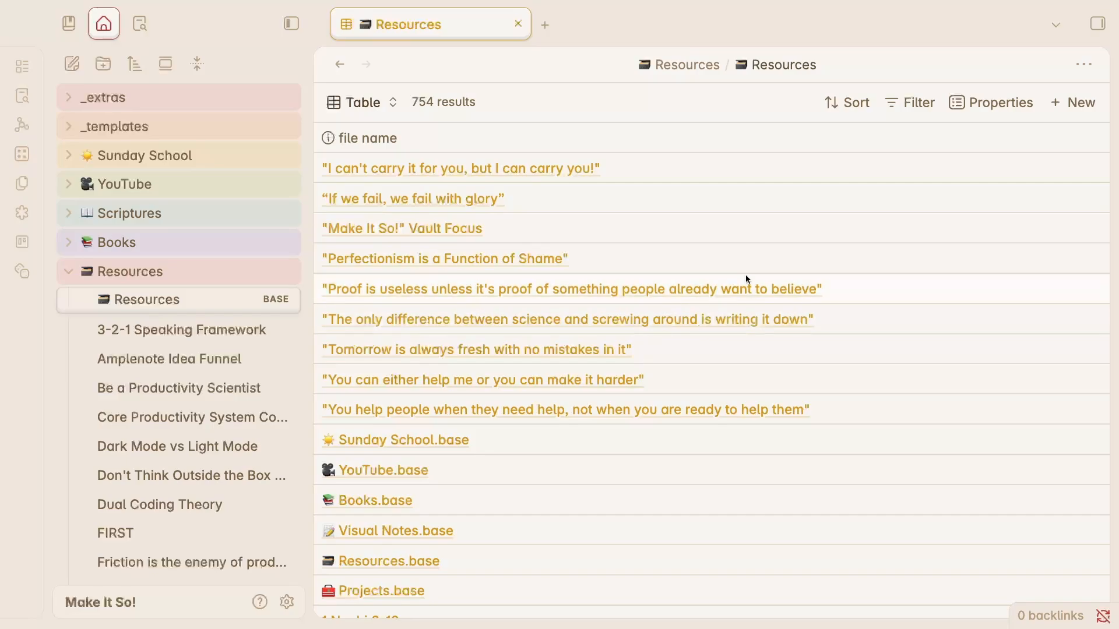
# - Scroll the 754-note Resources table, change its view, then open a new tab
pyautogui.scroll(-3)
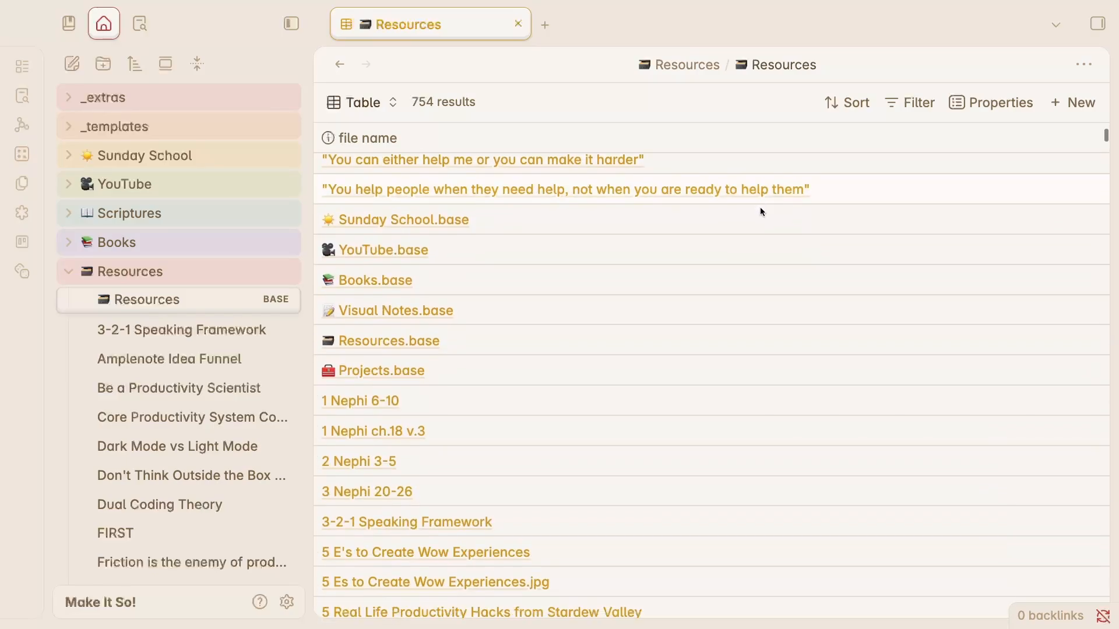
pyautogui.scroll(3)
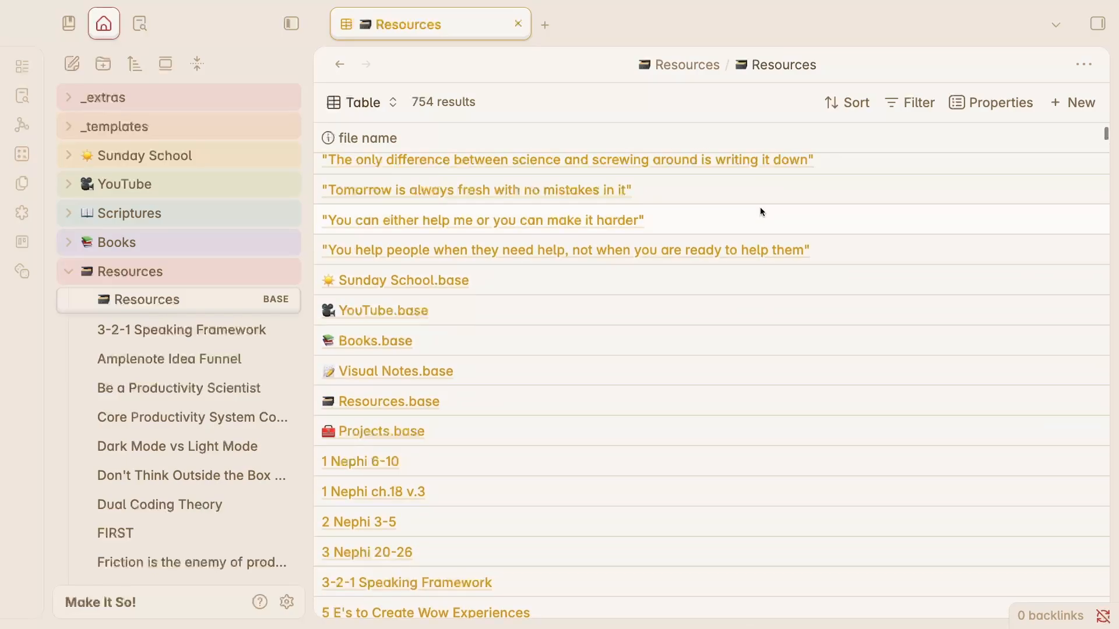
pyautogui.click(360, 102)
pyautogui.write('producti')
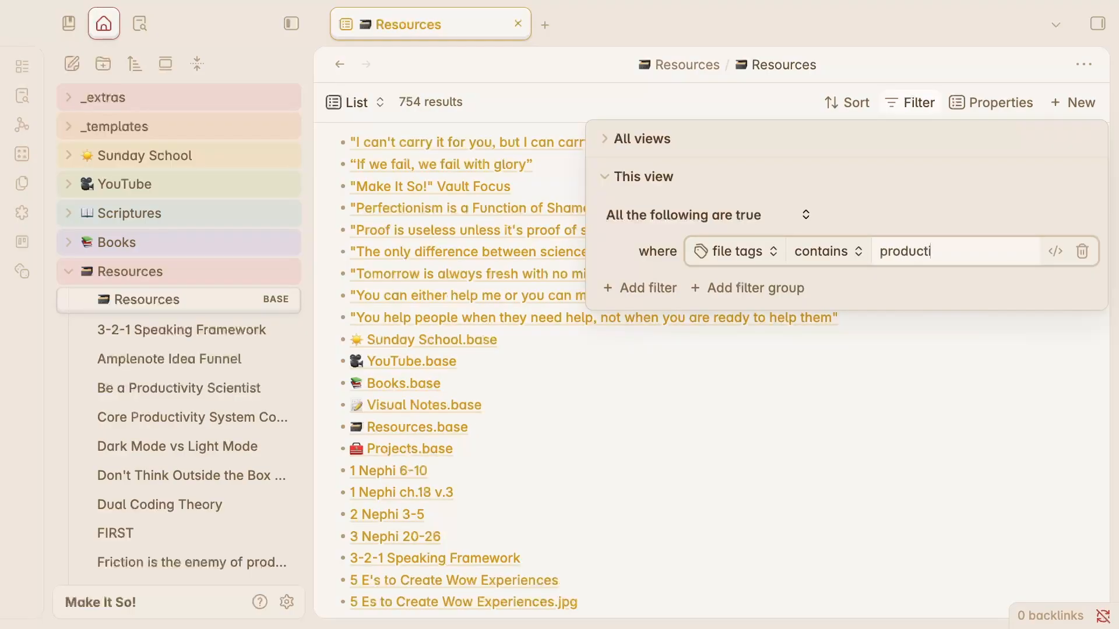
pyautogui.click(545, 25)
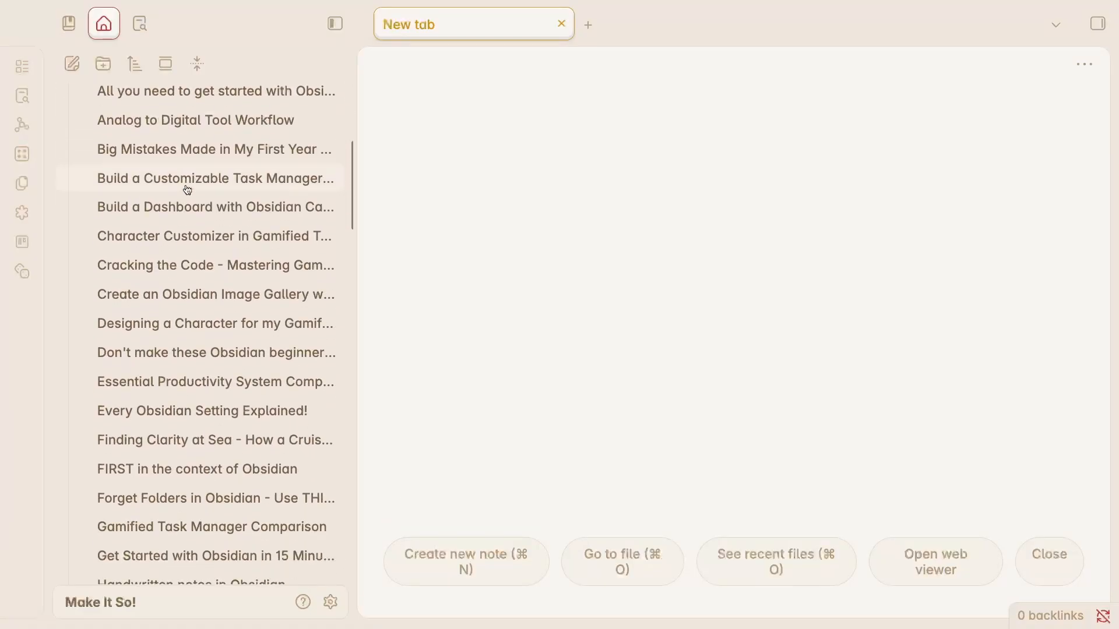
# - Scroll down the file explorer's vault folder list
pyautogui.scroll(-3)
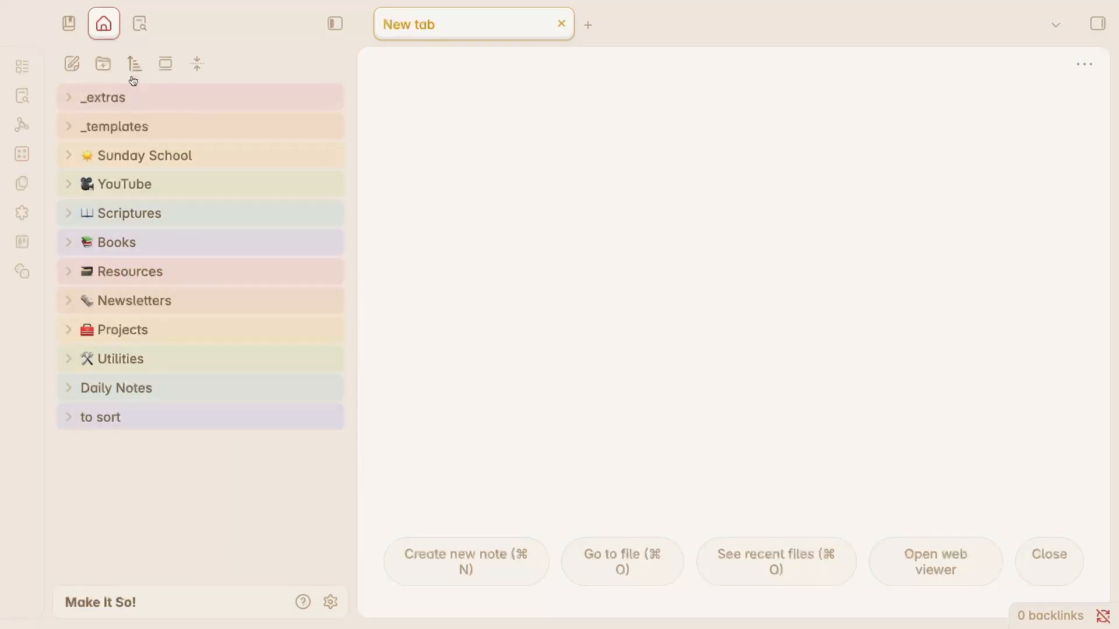
# - In the Bookmarks sidebar, open the YouTube, Books and Visual Notes dashboards
pyautogui.click(68, 24)
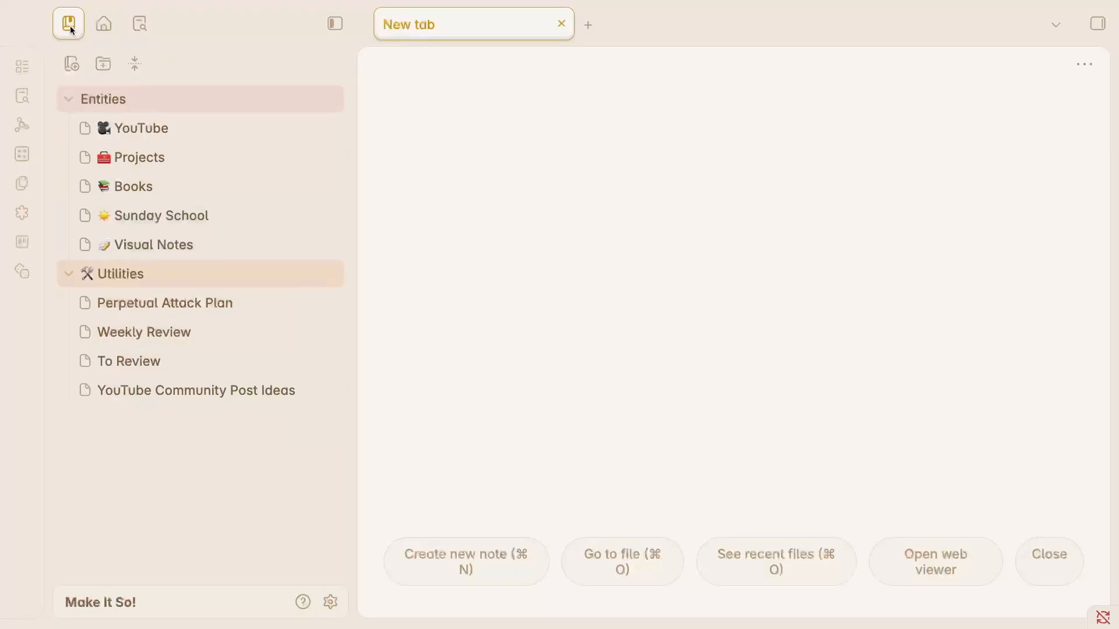
pyautogui.moveTo(232, 139)
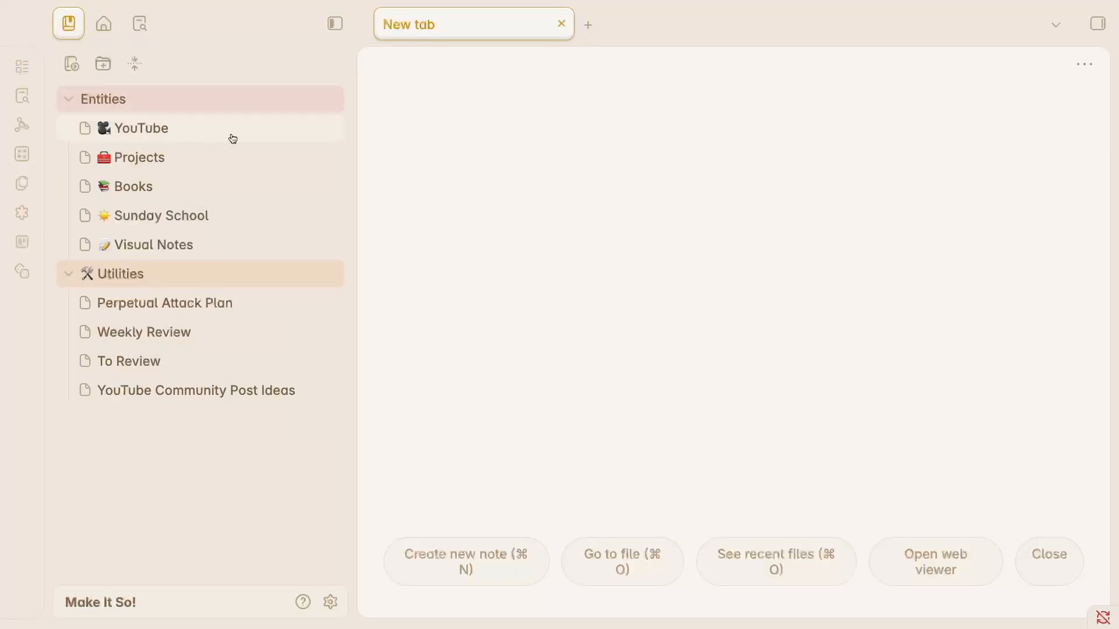
pyautogui.click(140, 128)
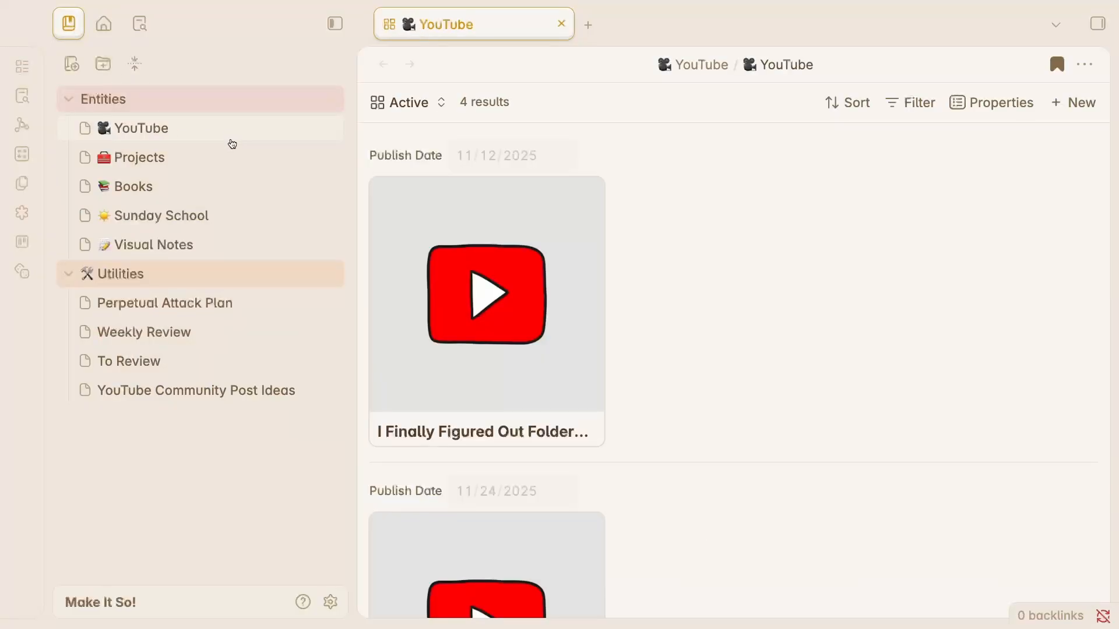
pyautogui.click(134, 186)
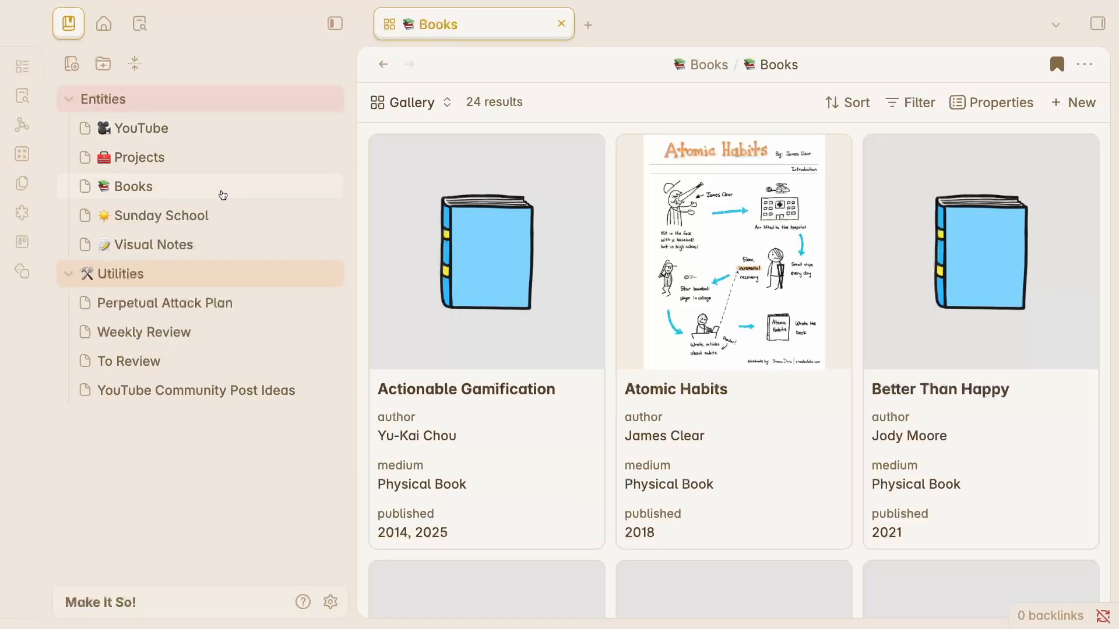
pyautogui.click(156, 245)
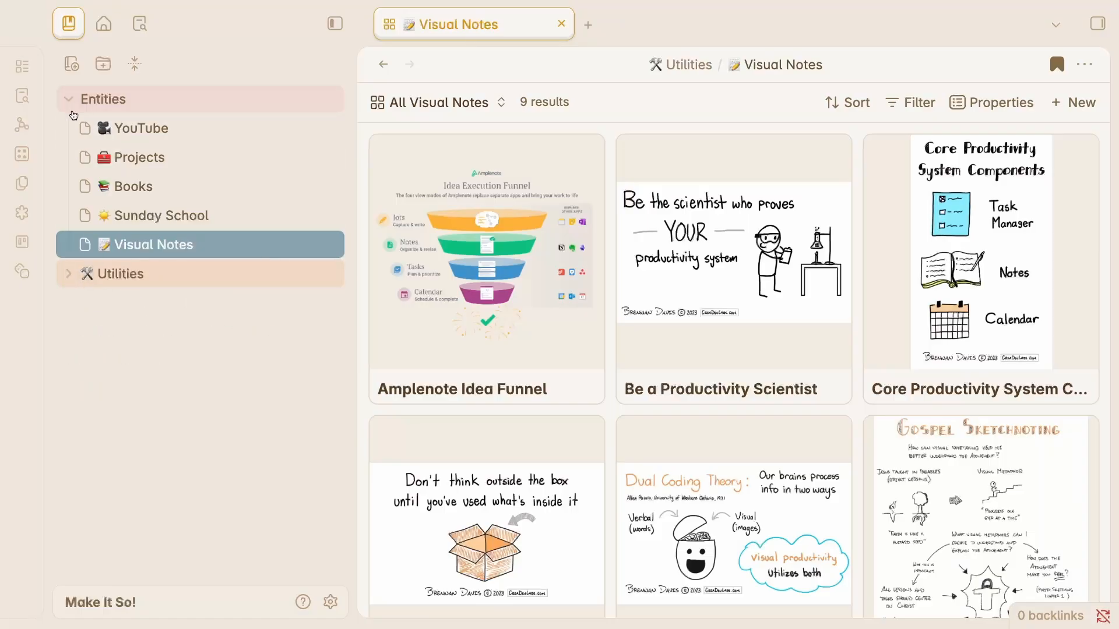
# - Collapse the Entities and Utilities bookmark groups
pyautogui.click(69, 98)
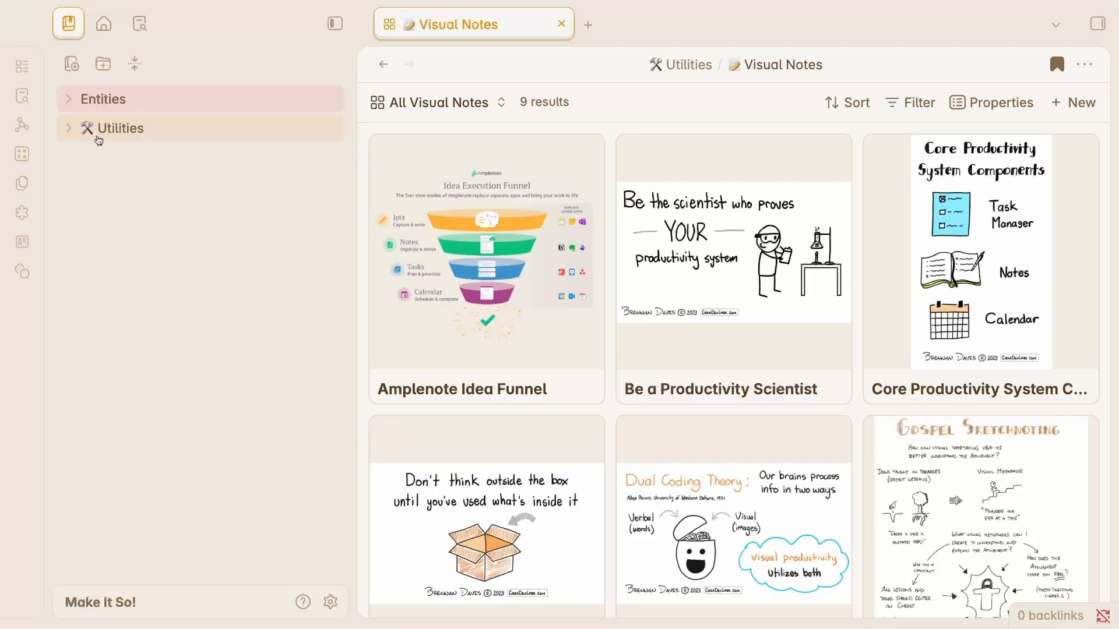
pyautogui.click(70, 129)
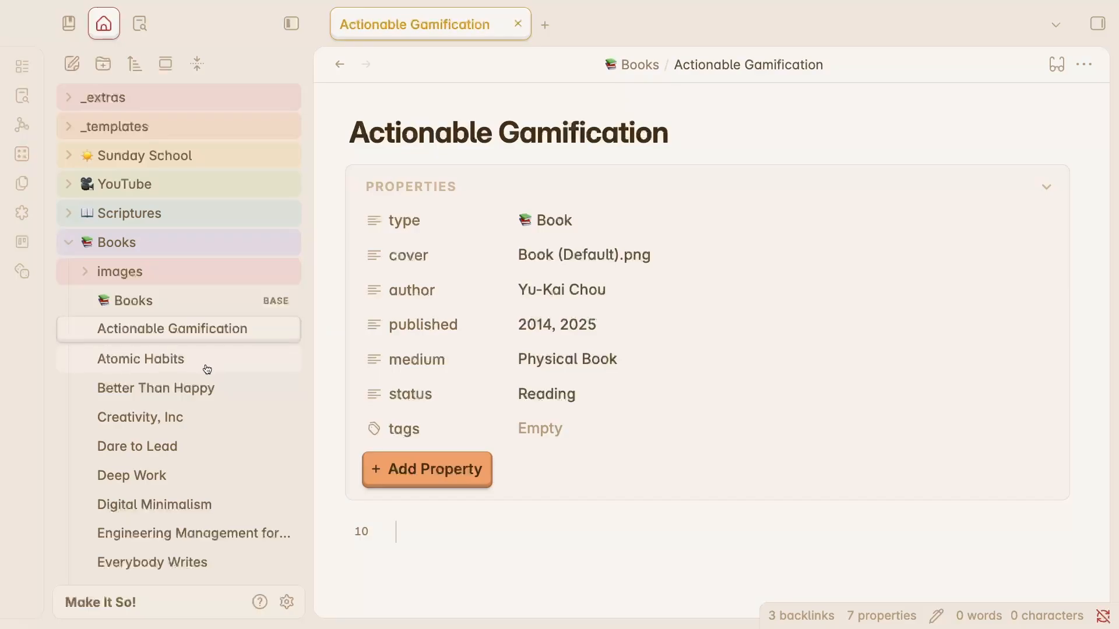
# - Open the Atomic Habits note, then the Better Than Happy note by Jody Moore
pyautogui.click(141, 358)
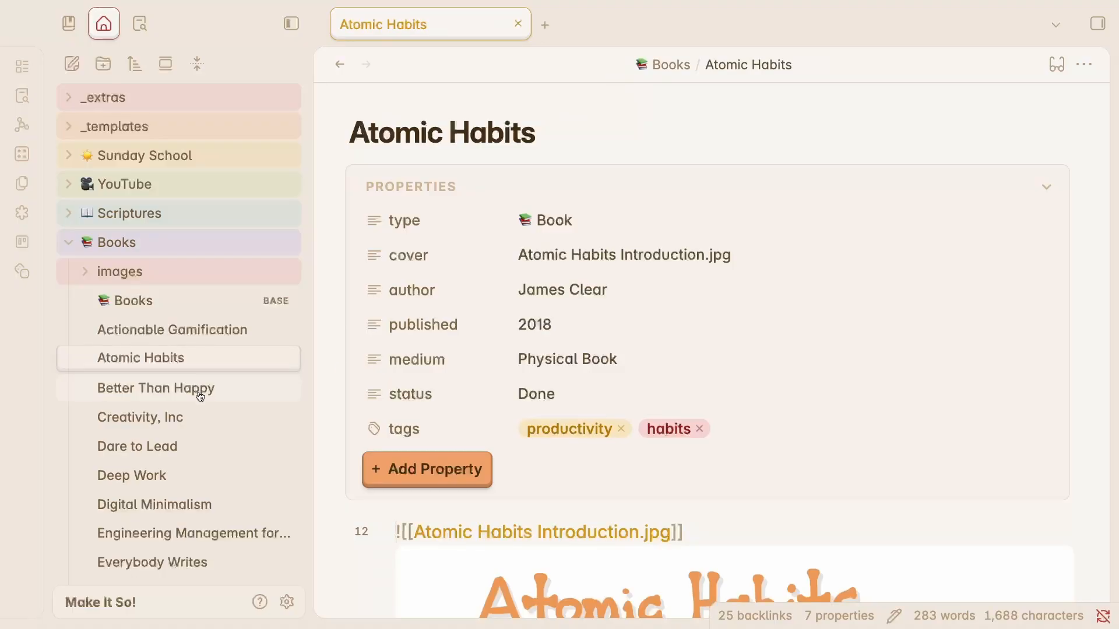
pyautogui.click(155, 387)
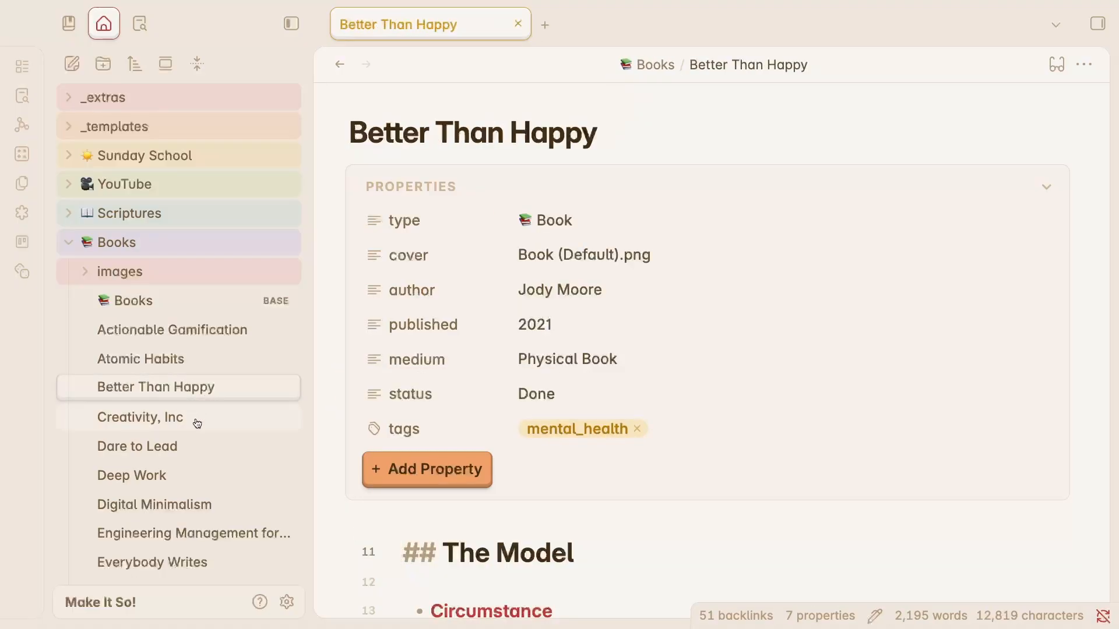